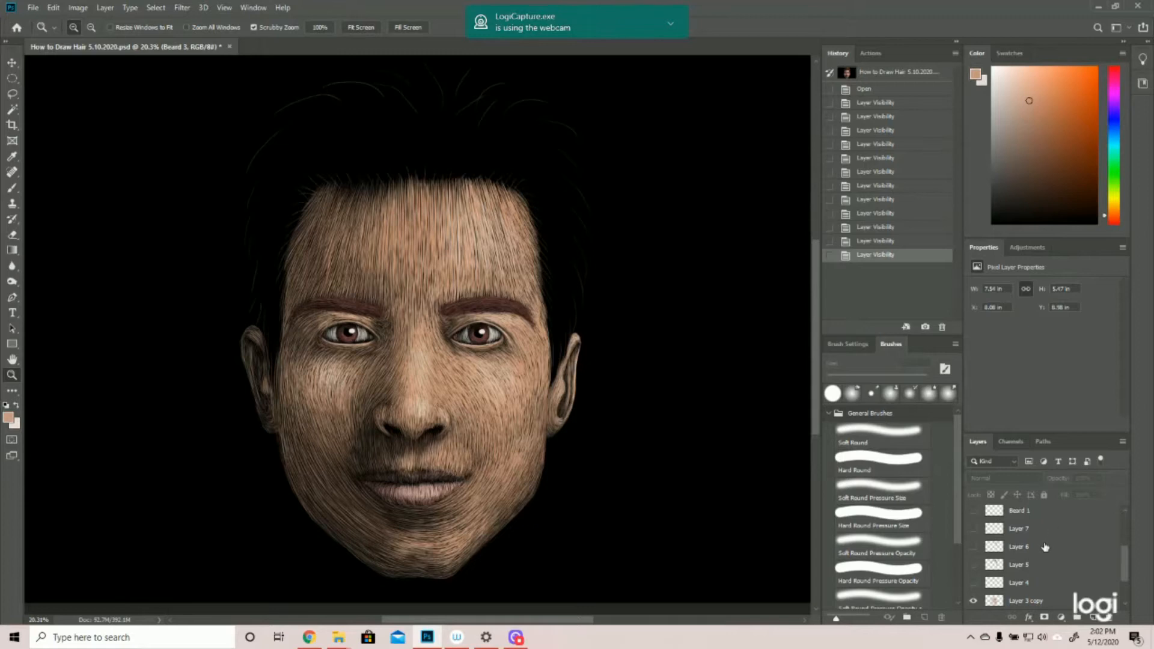
mouse_move(656, 448)
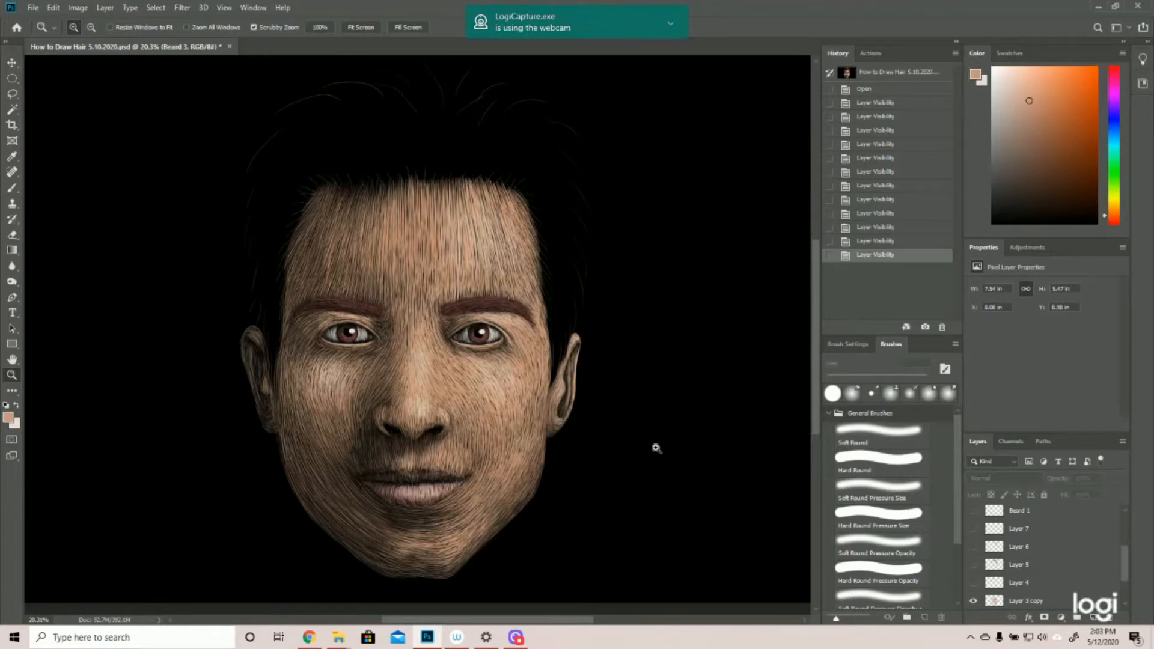
mouse_move(663, 403)
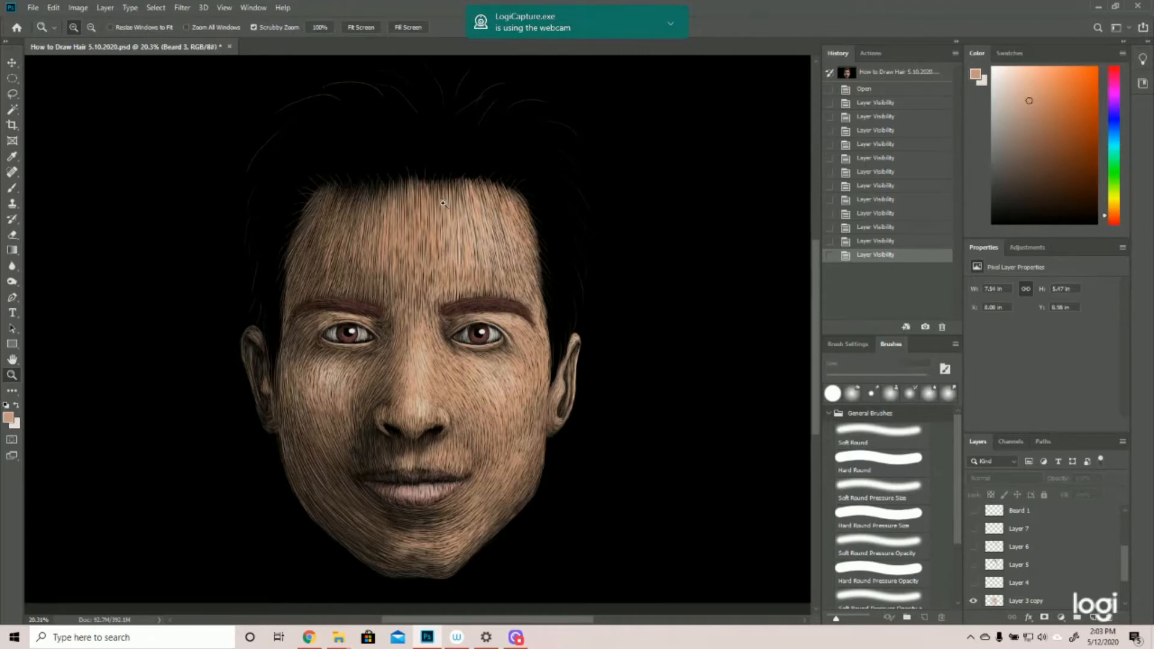
mouse_move(471, 199)
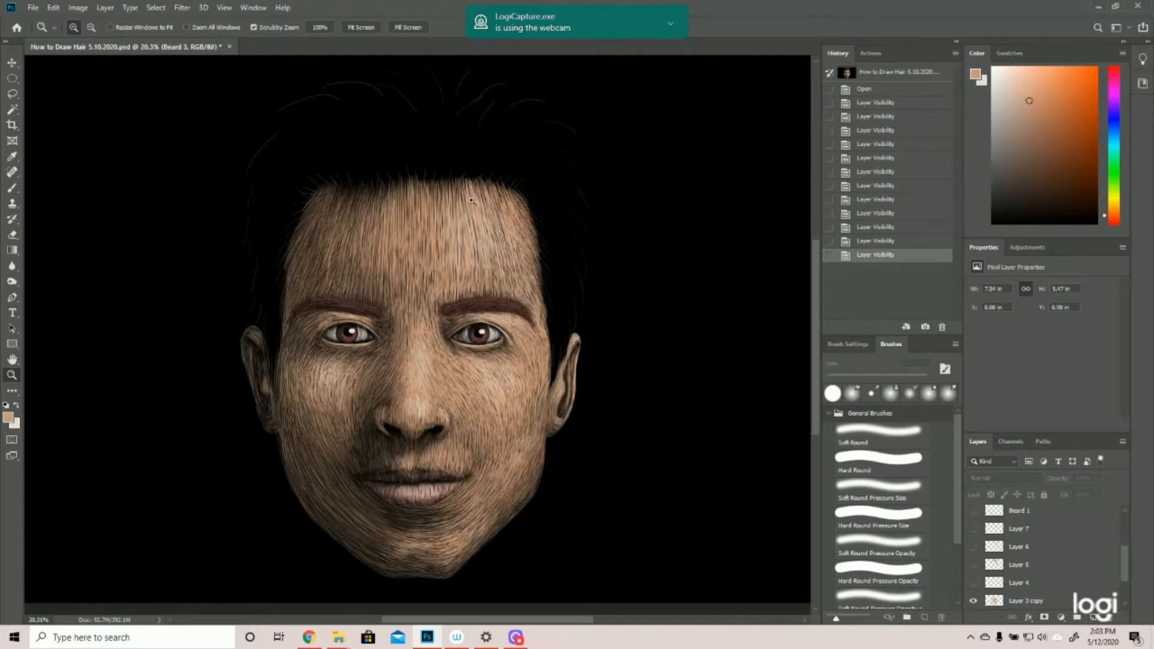
mouse_move(611, 254)
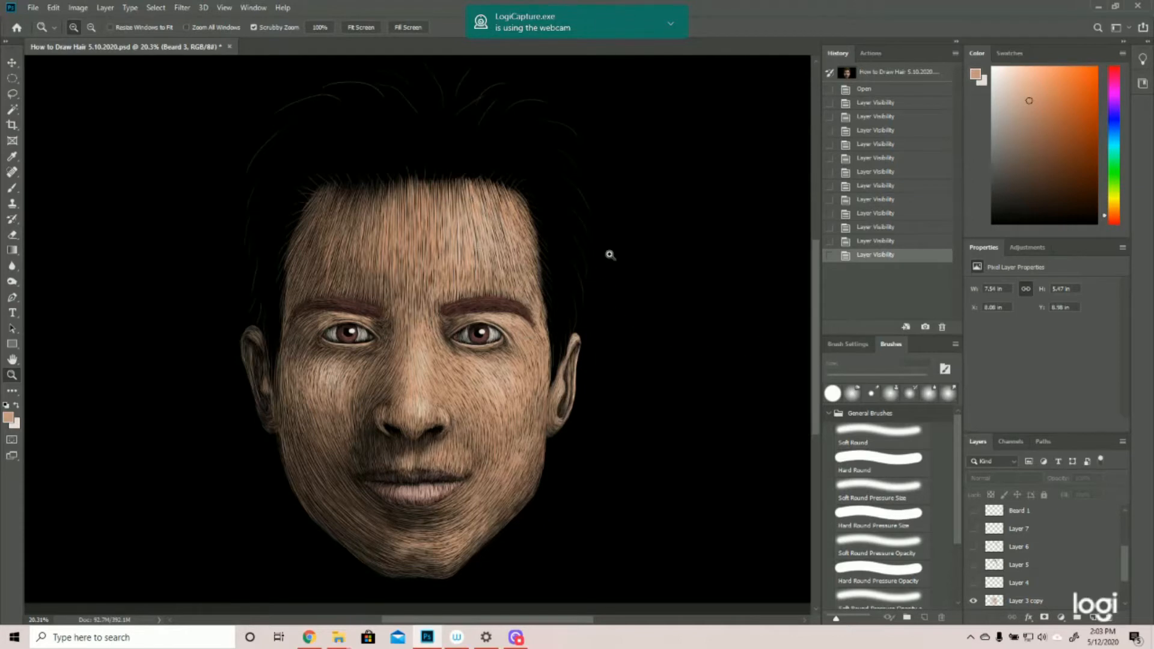
mouse_move(445, 97)
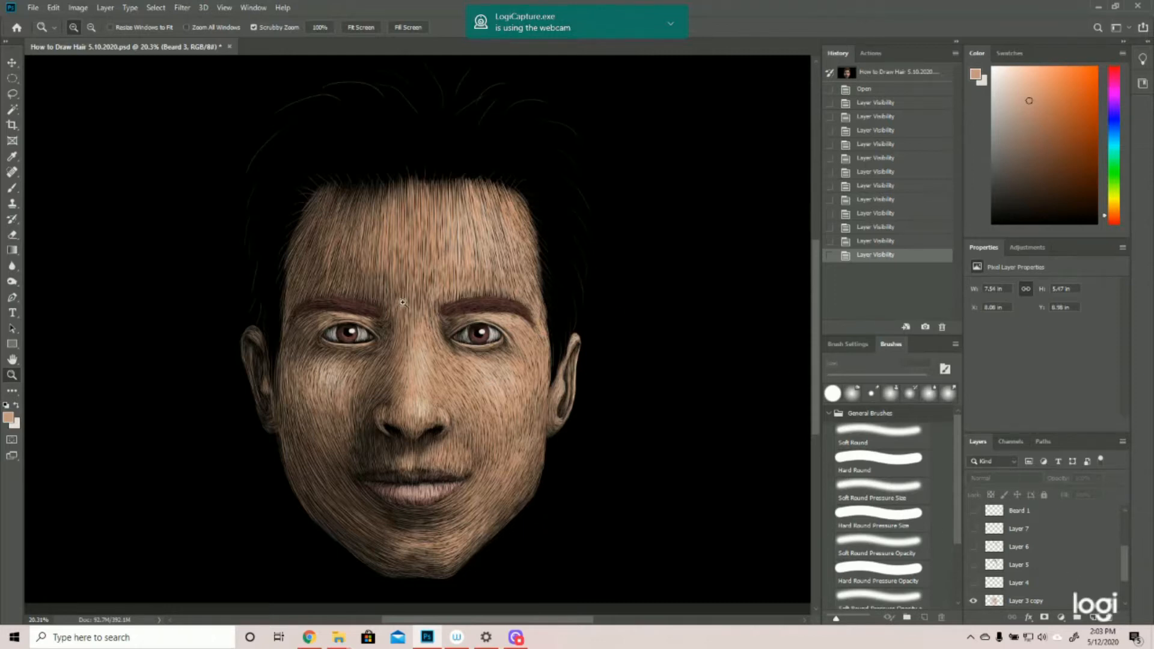
mouse_move(512, 336)
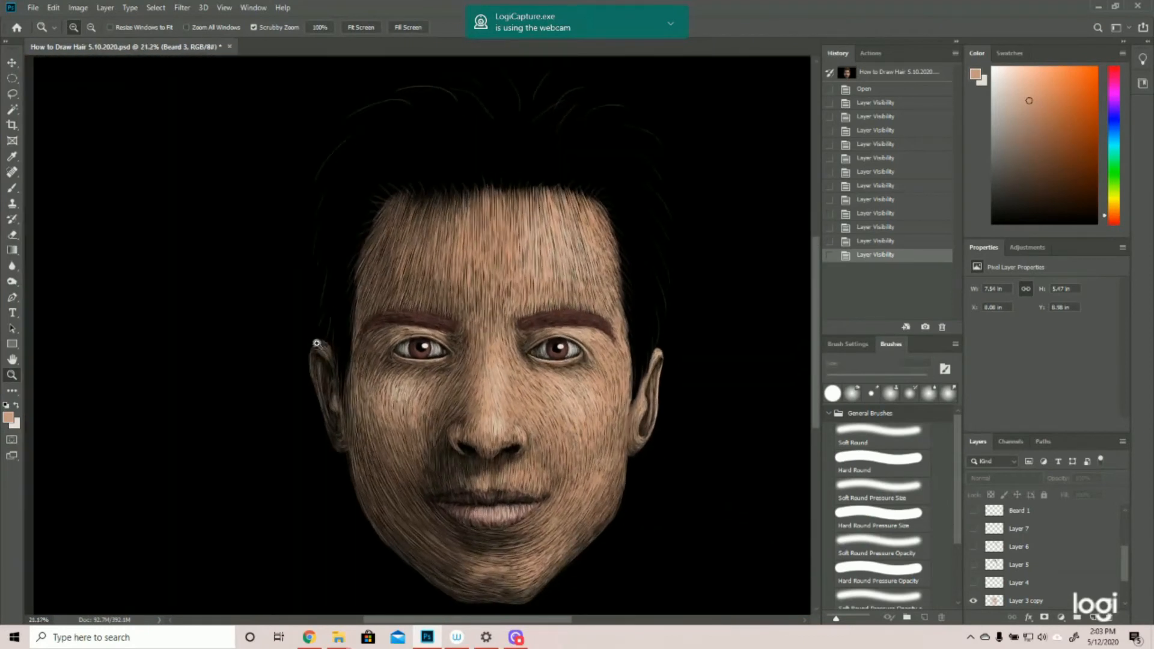
mouse_move(669, 232)
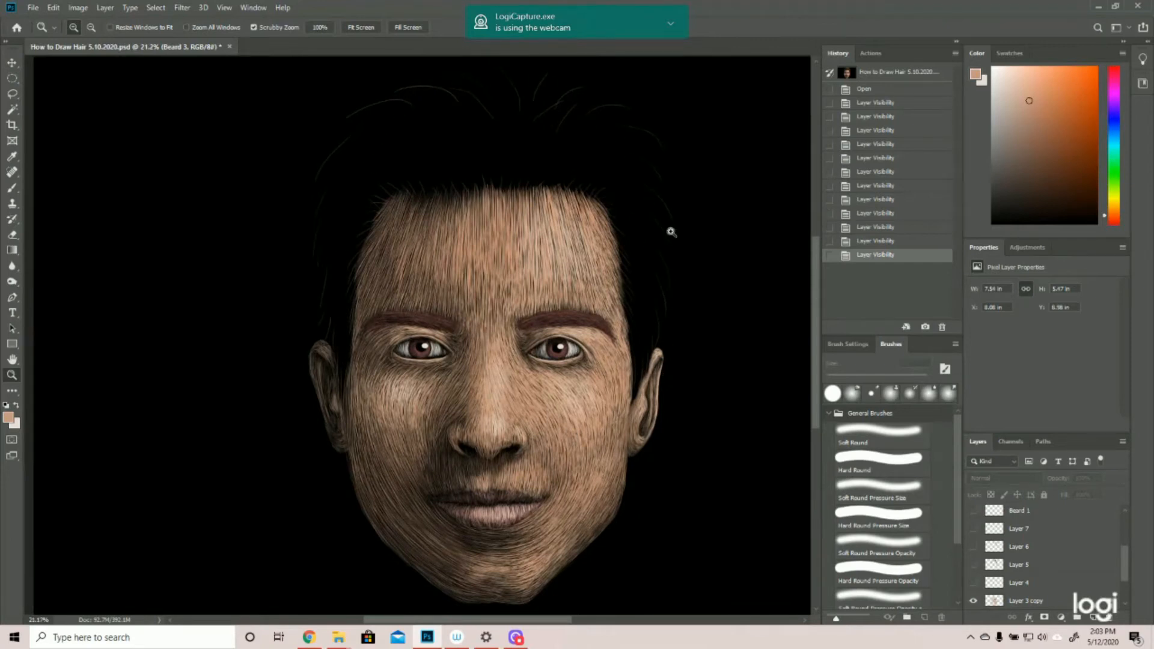
mouse_move(527, 629)
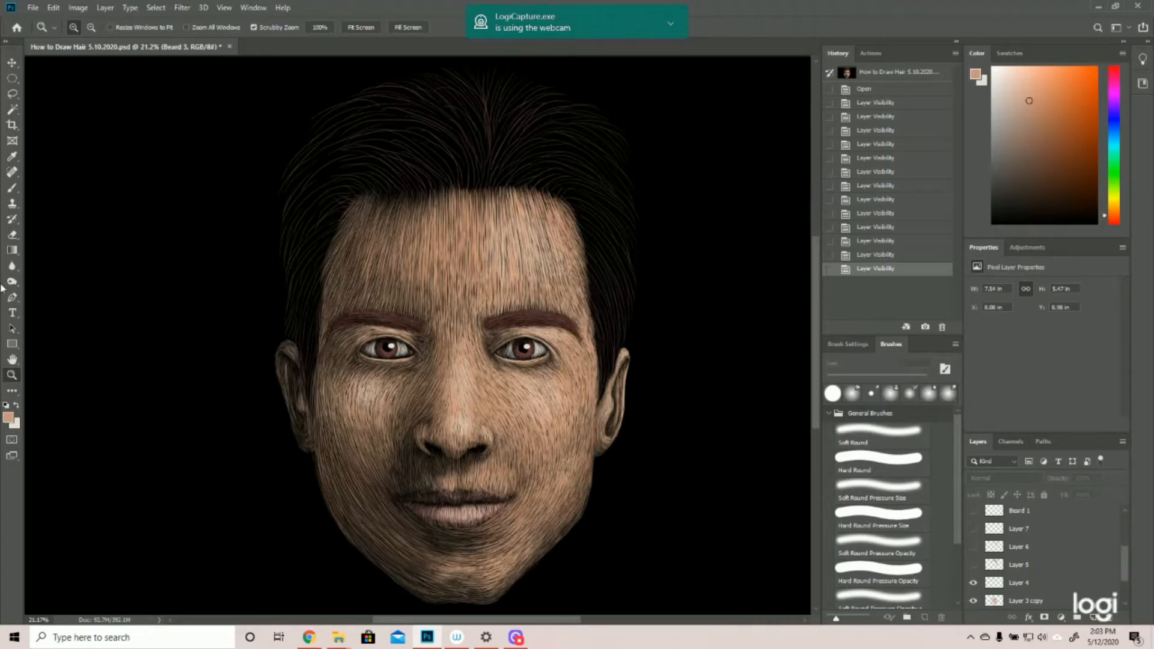
Brush trial light strands across the top and side of the hair
click(8, 417)
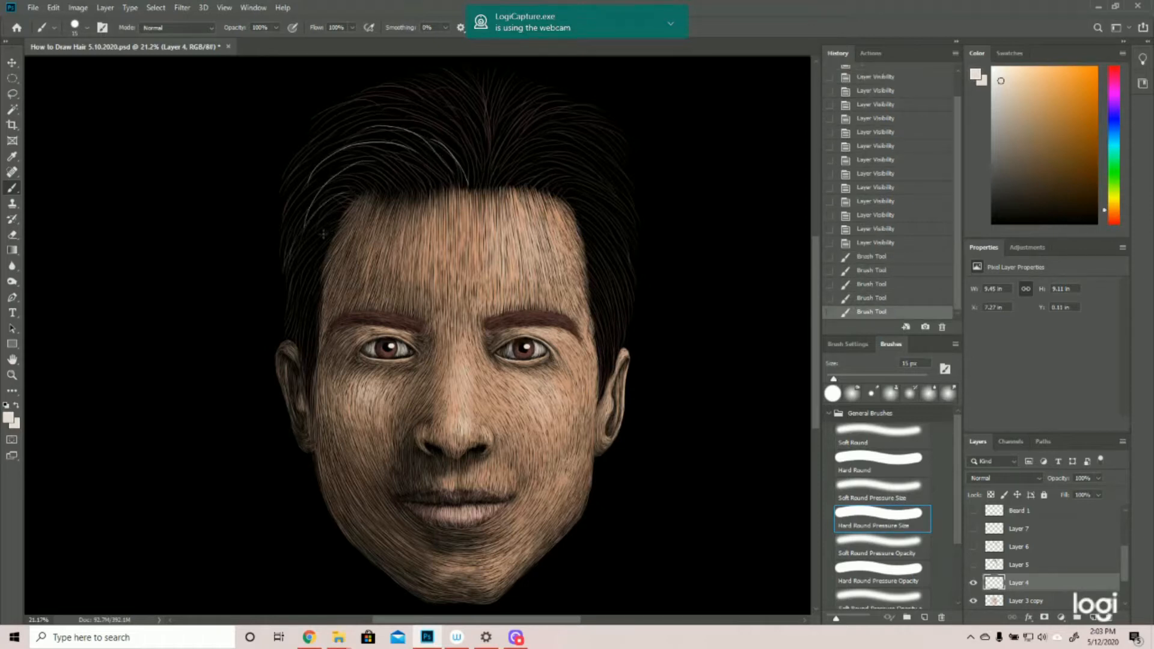
drag(332, 243, 434, 132)
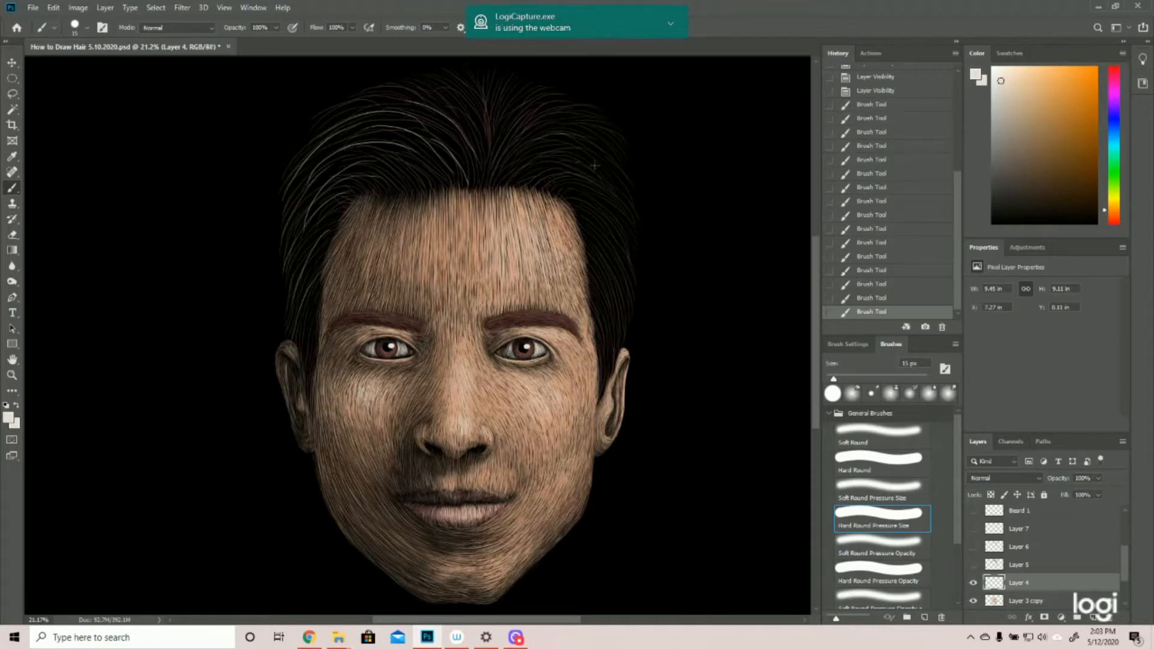
drag(559, 162, 614, 316)
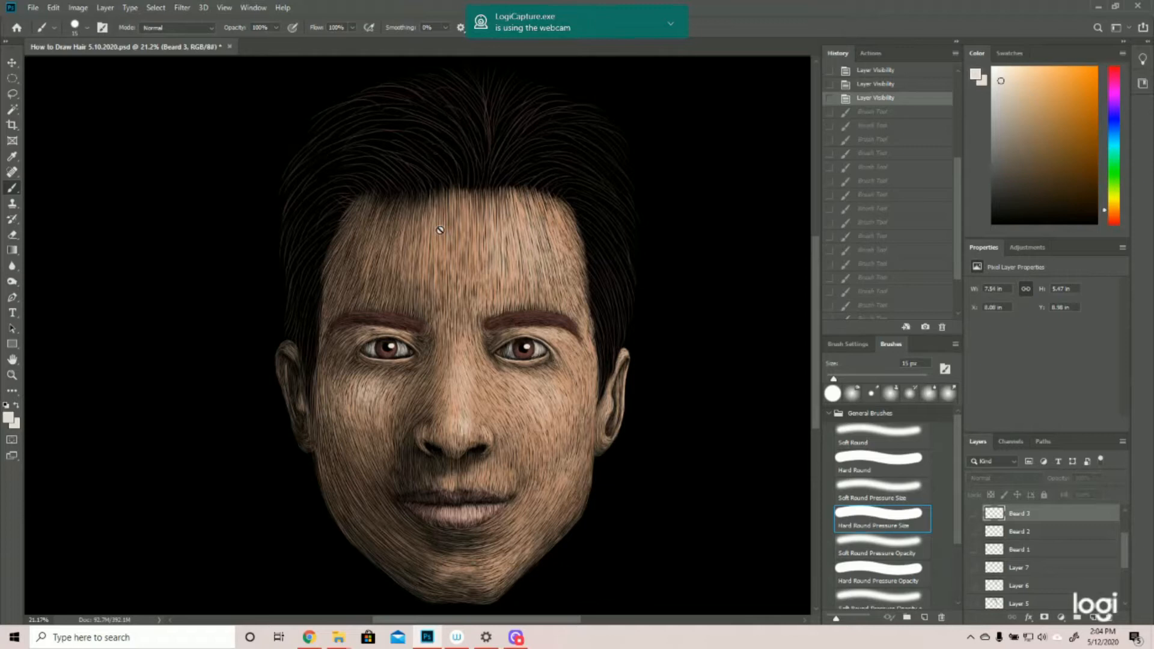
Work on Layer 4 briefly, then leave the trial strokes behind for a fresh Layer 12
scroll(down, 3)
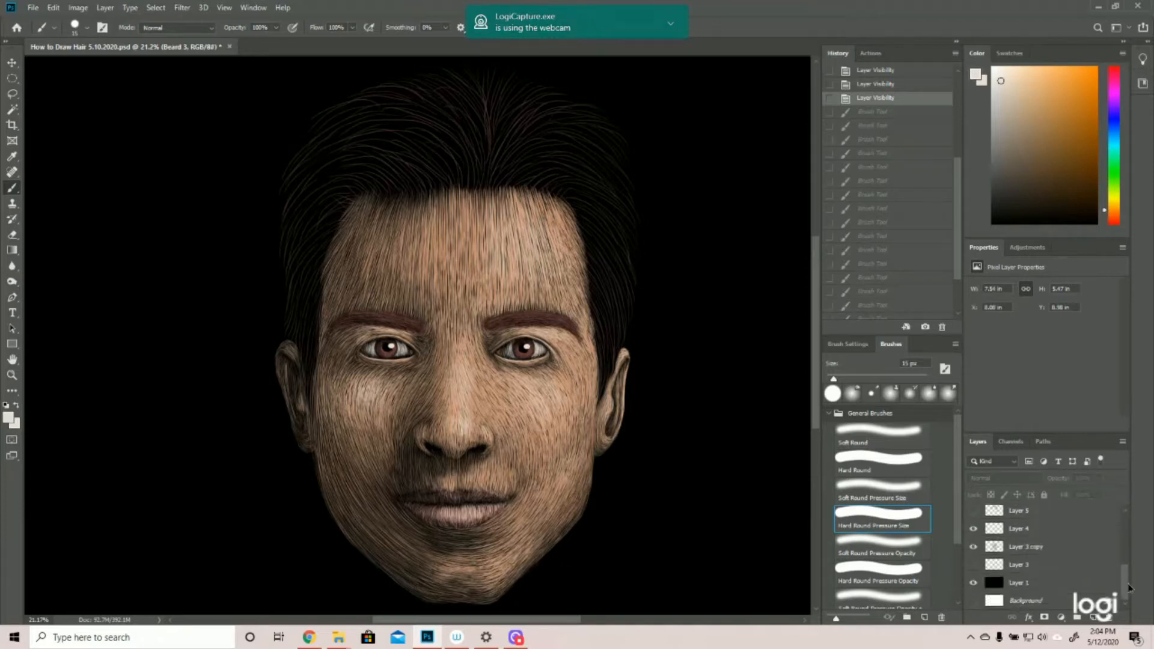
click(1018, 527)
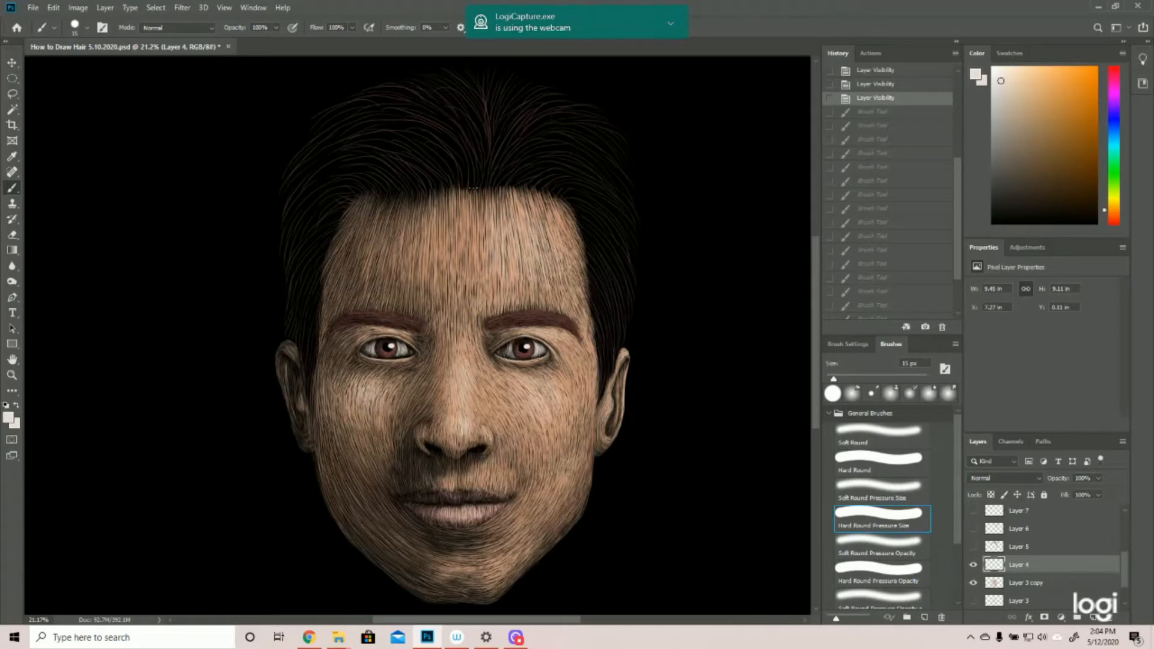
drag(471, 187, 582, 191)
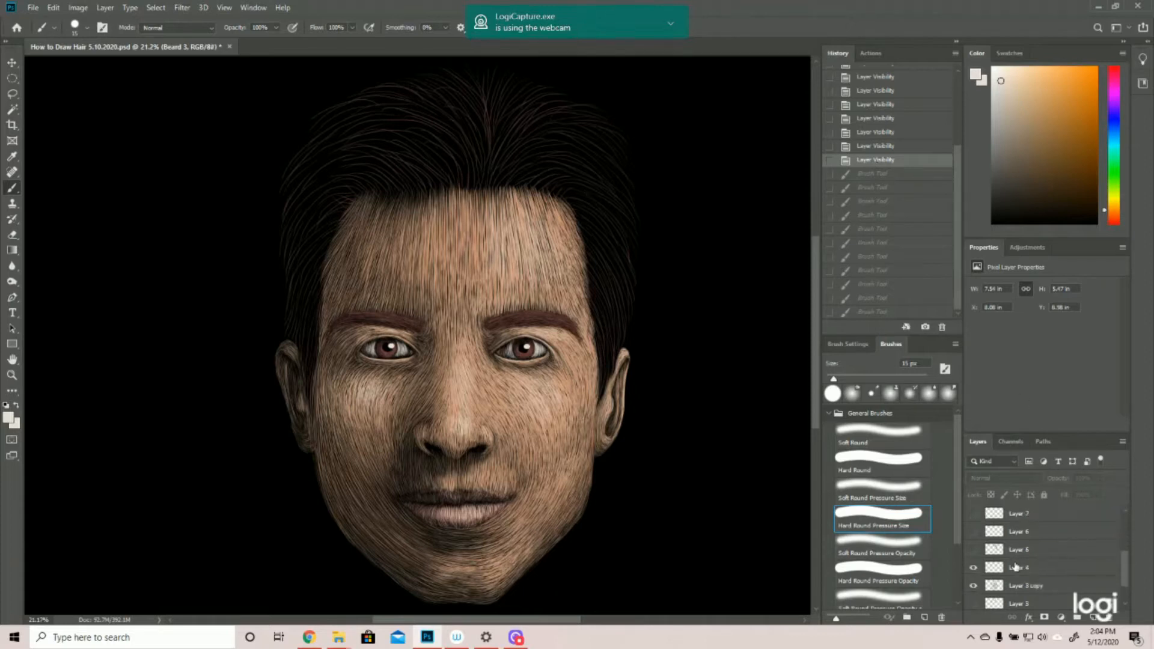
click(1019, 566)
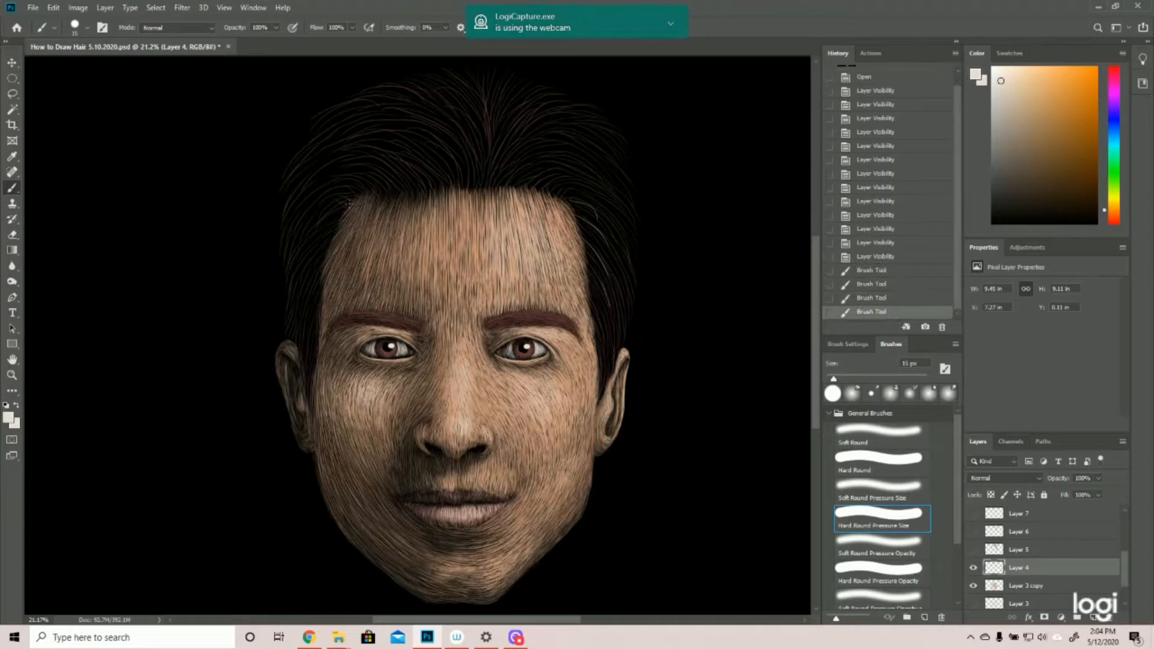
scroll(down, 3)
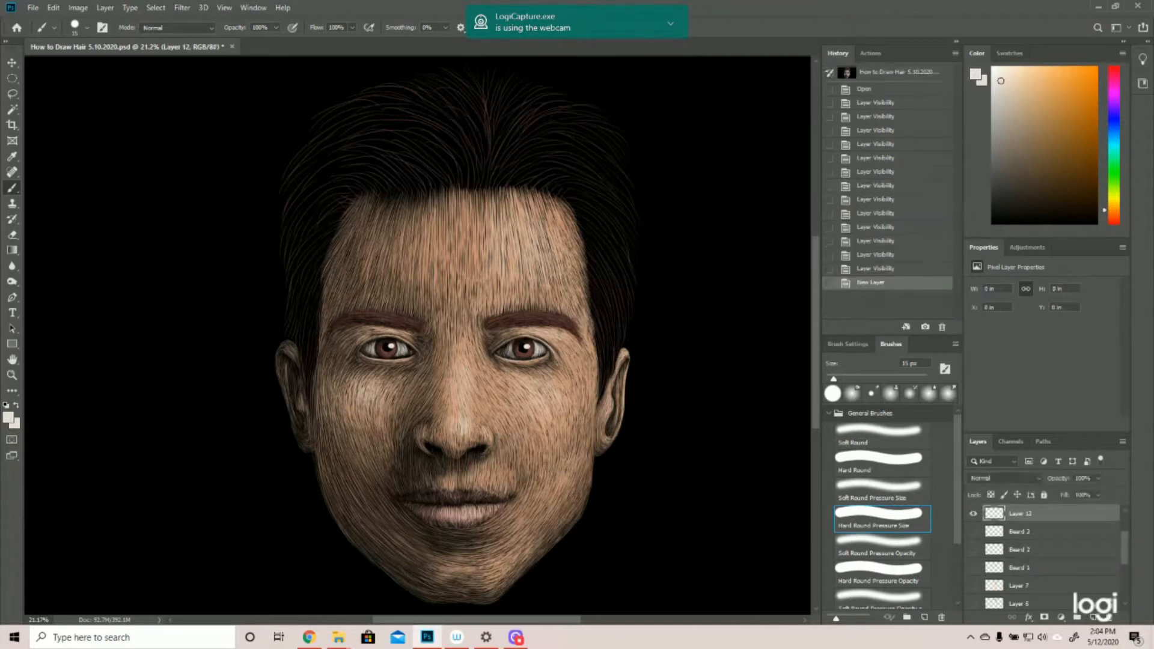
Paint a first stroke into the hair on the new empty Layer 12
drag(406, 87, 497, 151)
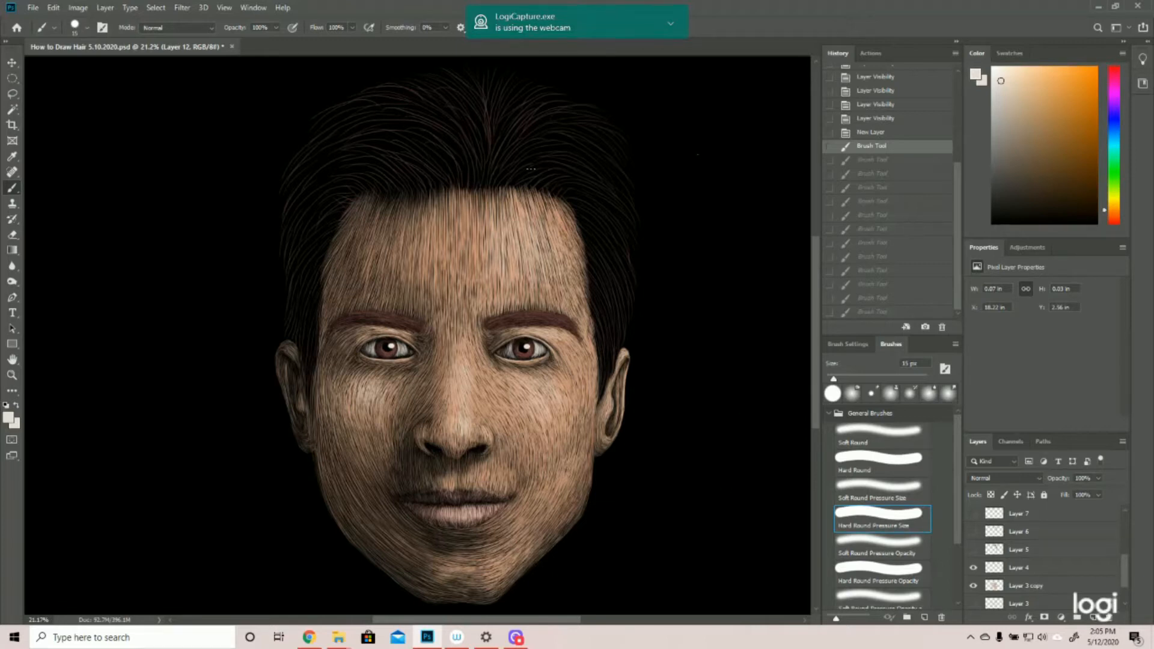
mouse_move(728, 322)
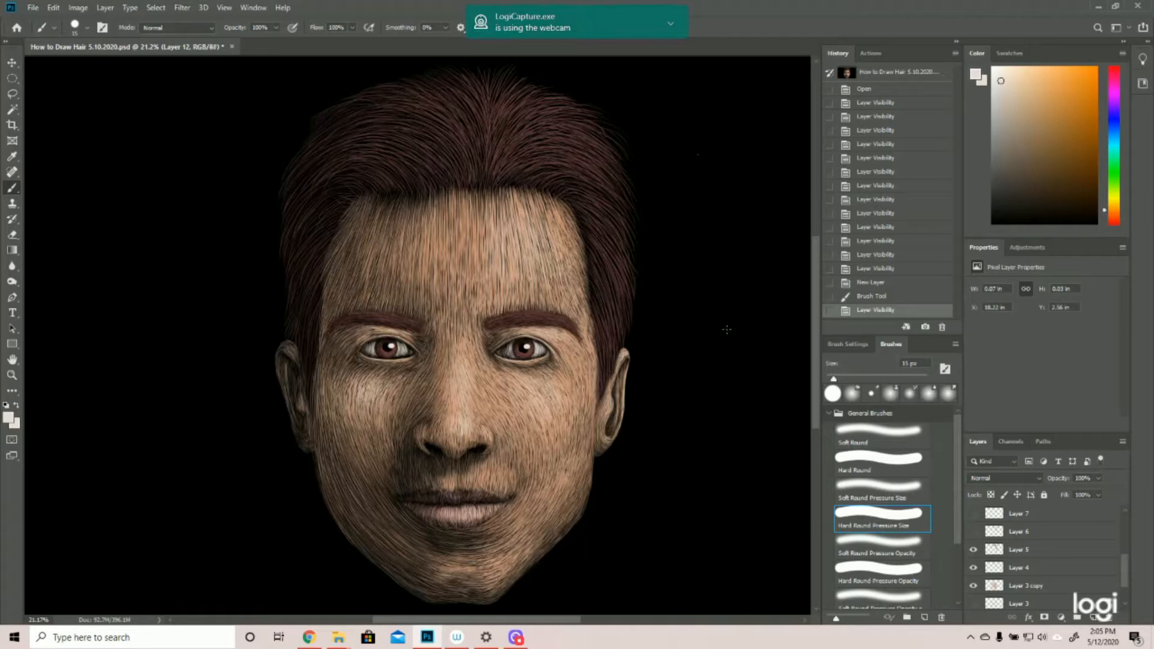
mouse_move(708, 333)
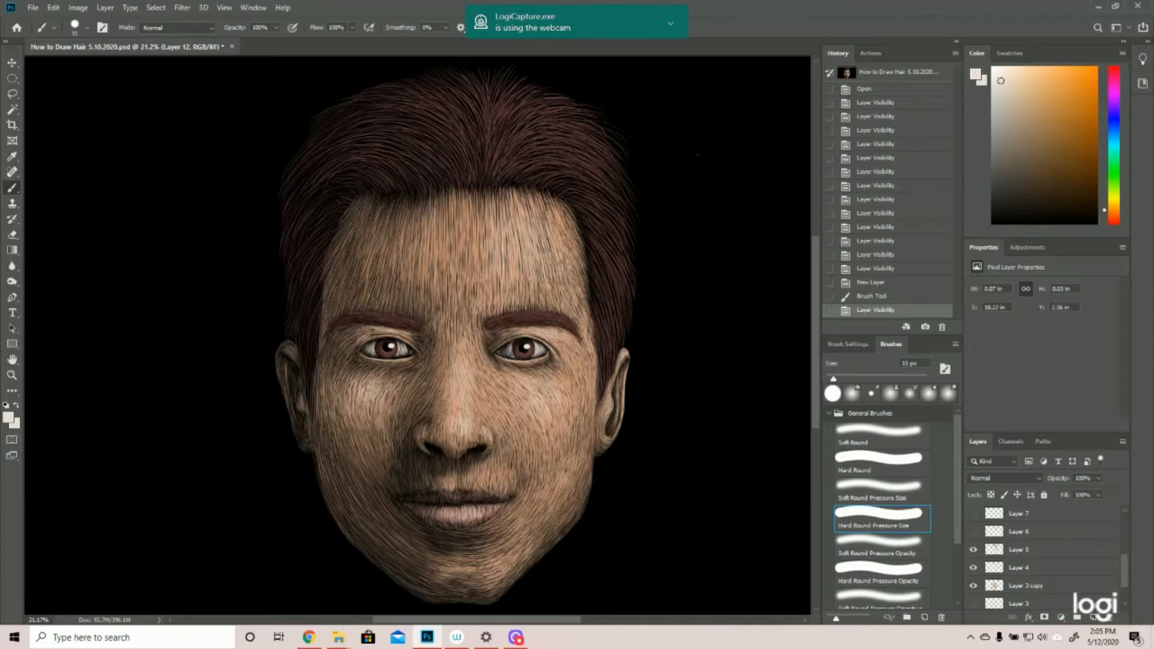
mouse_move(661, 243)
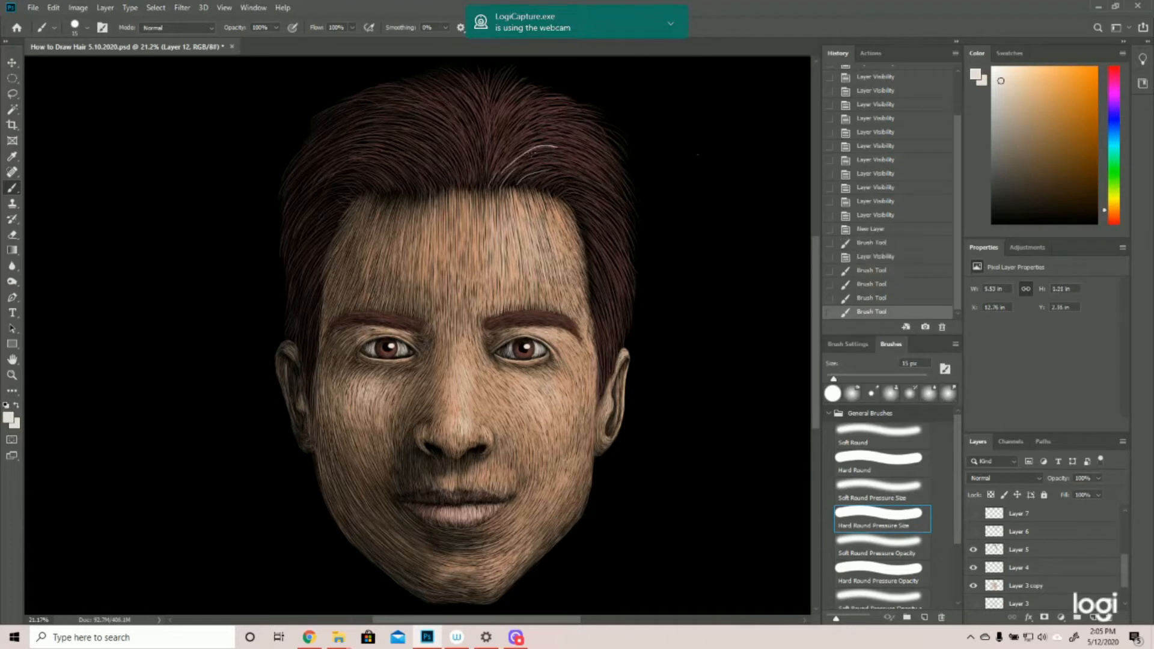
drag(515, 147, 603, 136)
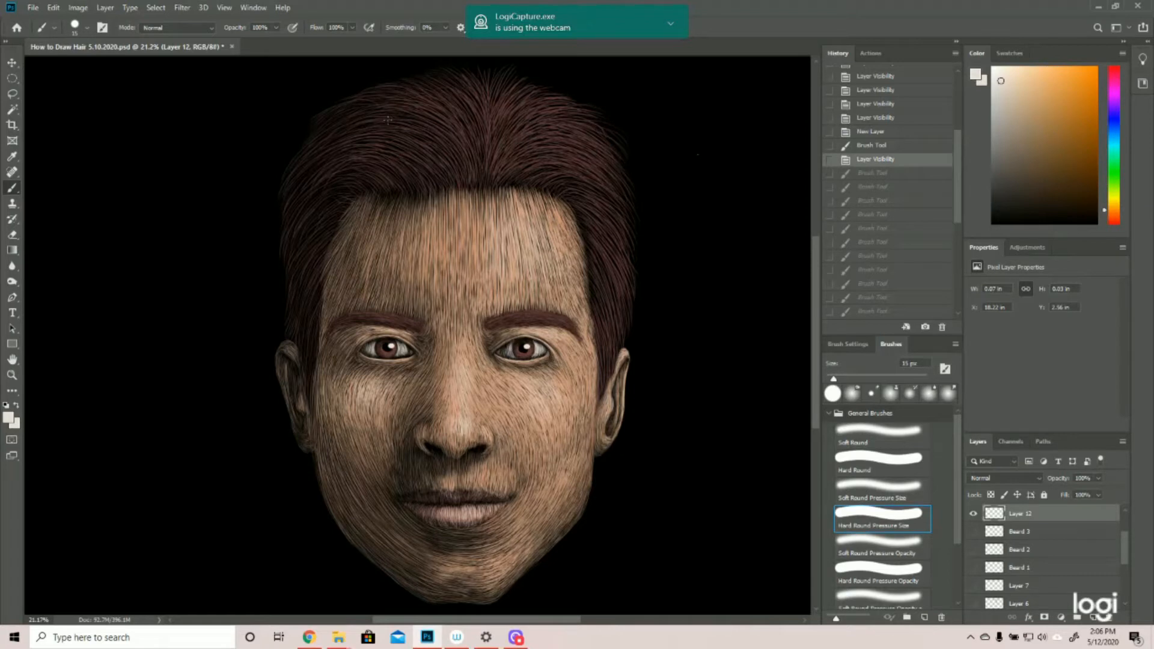
drag(386, 118, 343, 199)
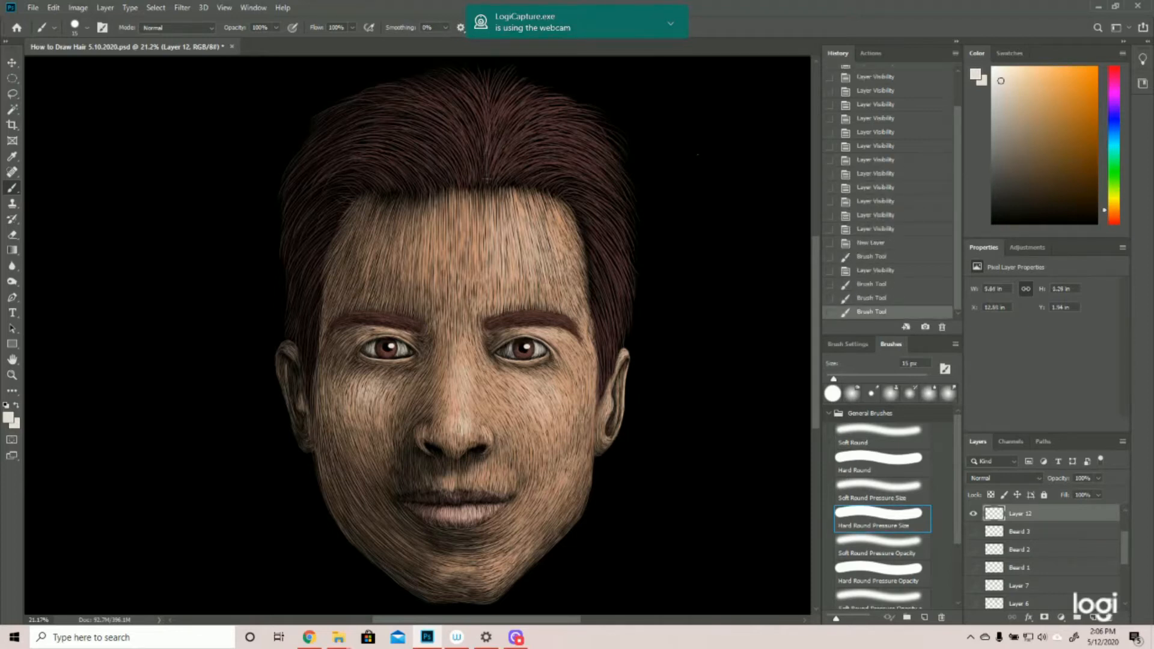
drag(475, 133, 482, 180)
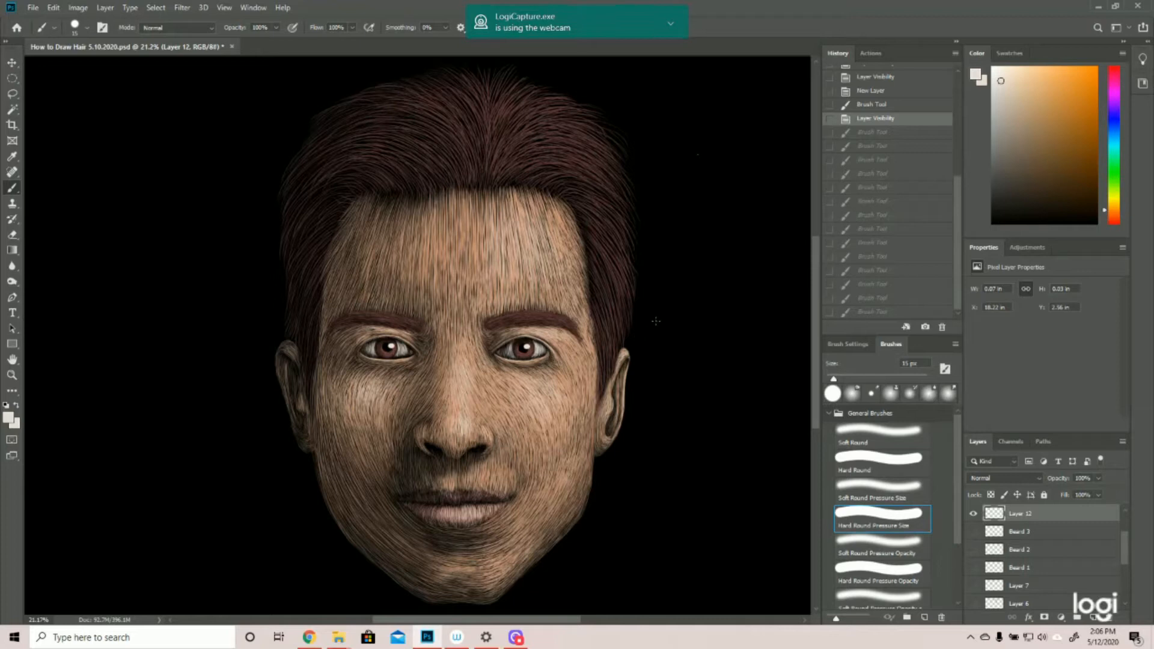
mouse_move(1085, 555)
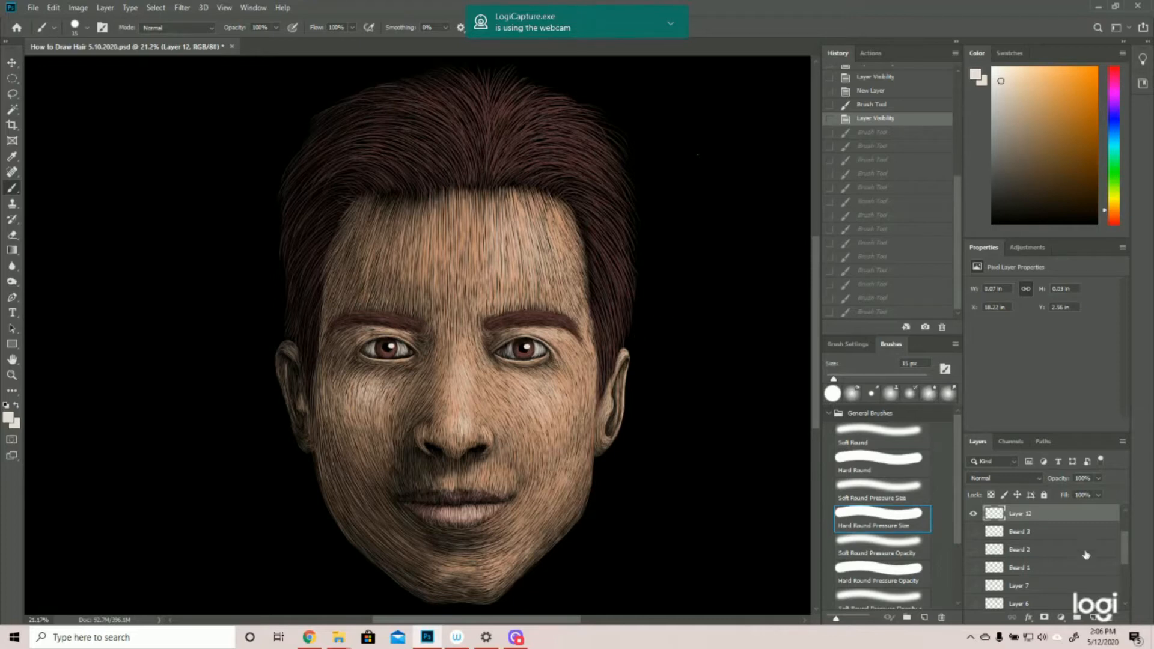
Confirm the sampled reddish-brown 925147 as the painting colour
scroll(down, 3)
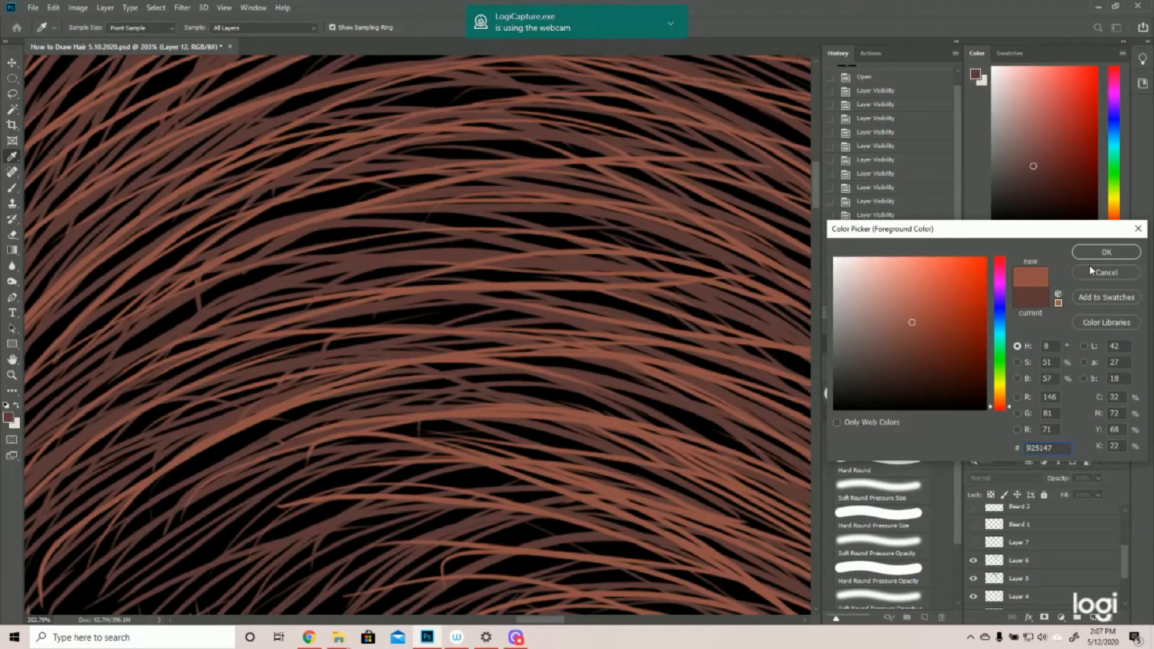
click(1106, 251)
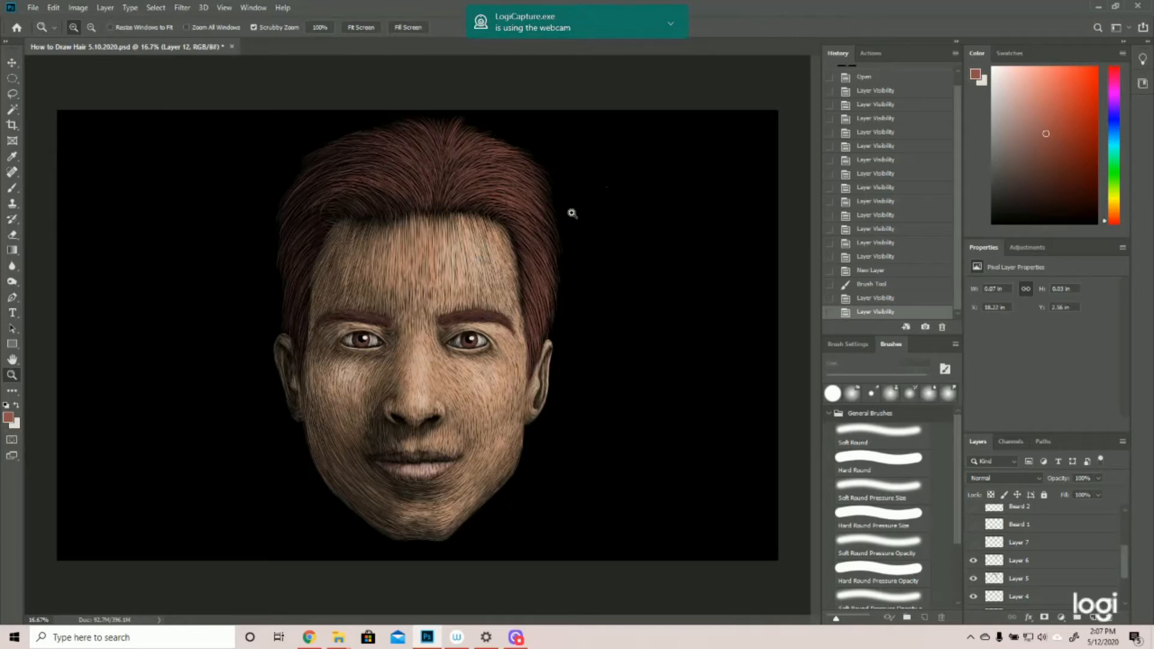
mouse_move(589, 244)
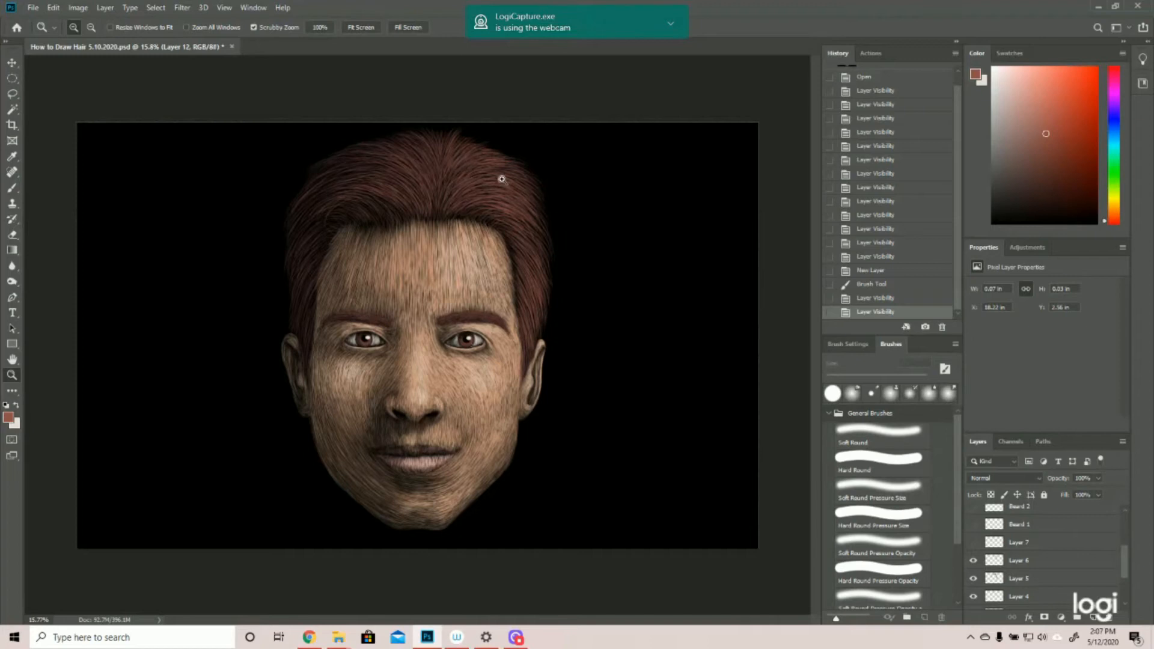
mouse_move(579, 327)
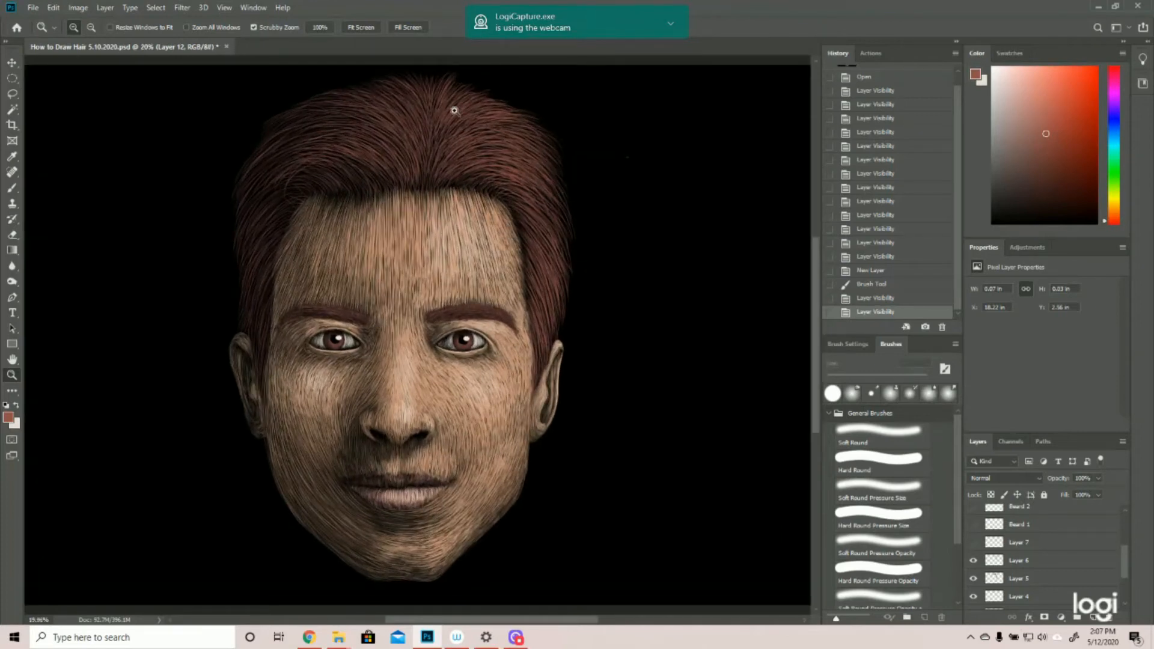
mouse_move(645, 273)
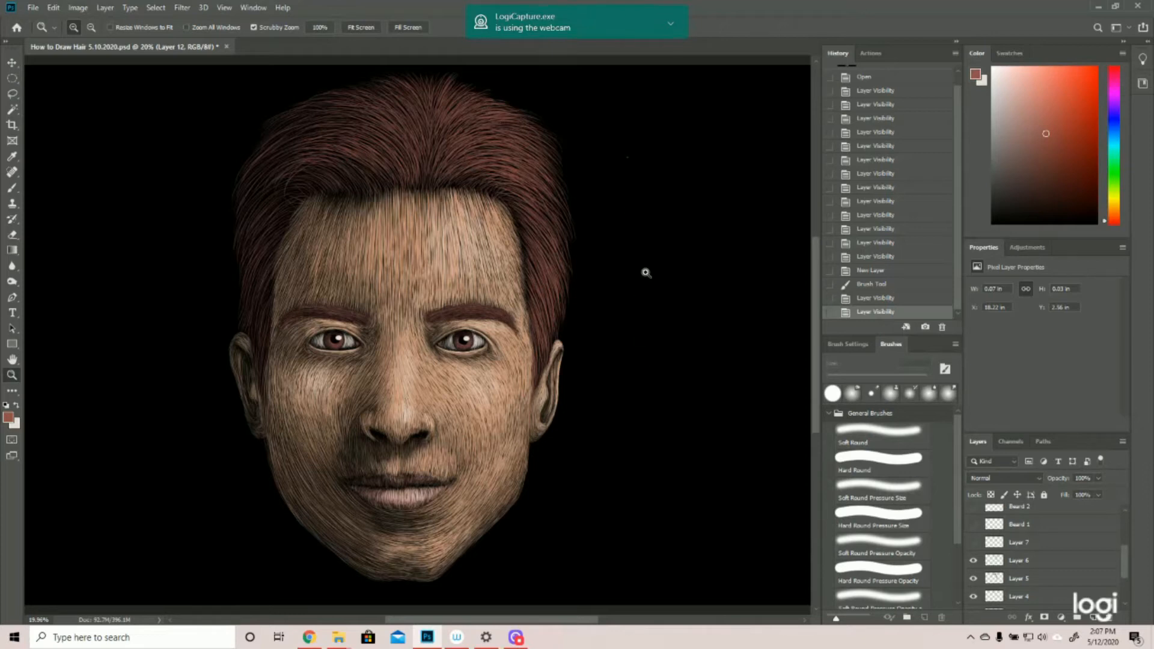
mouse_move(382, 76)
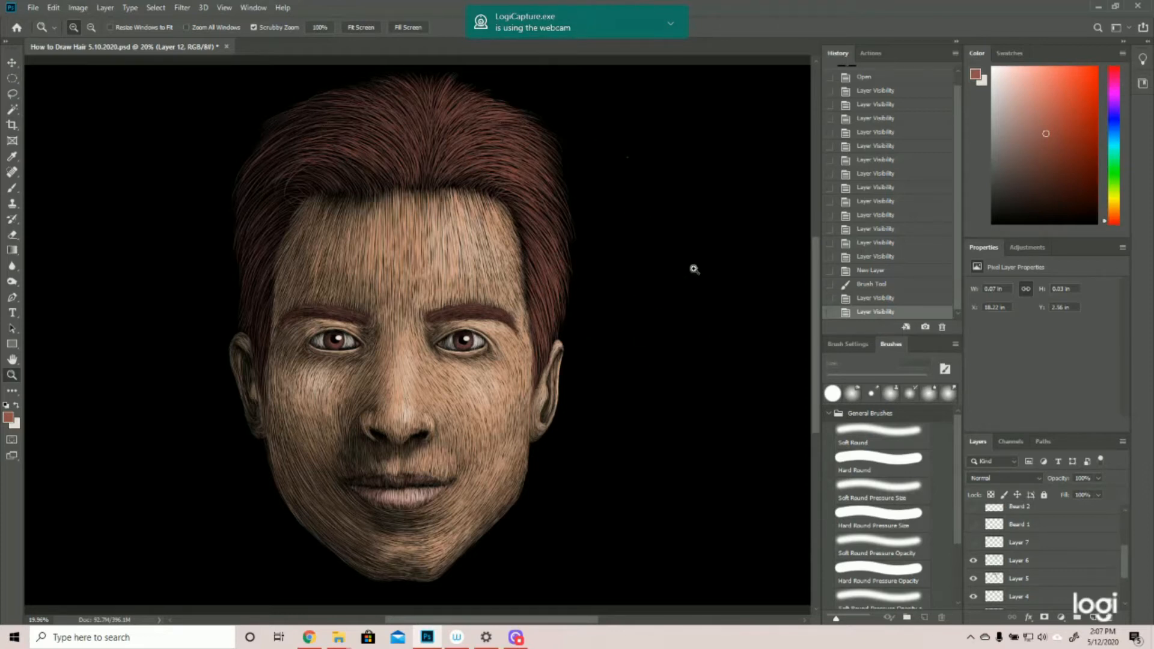
mouse_move(731, 284)
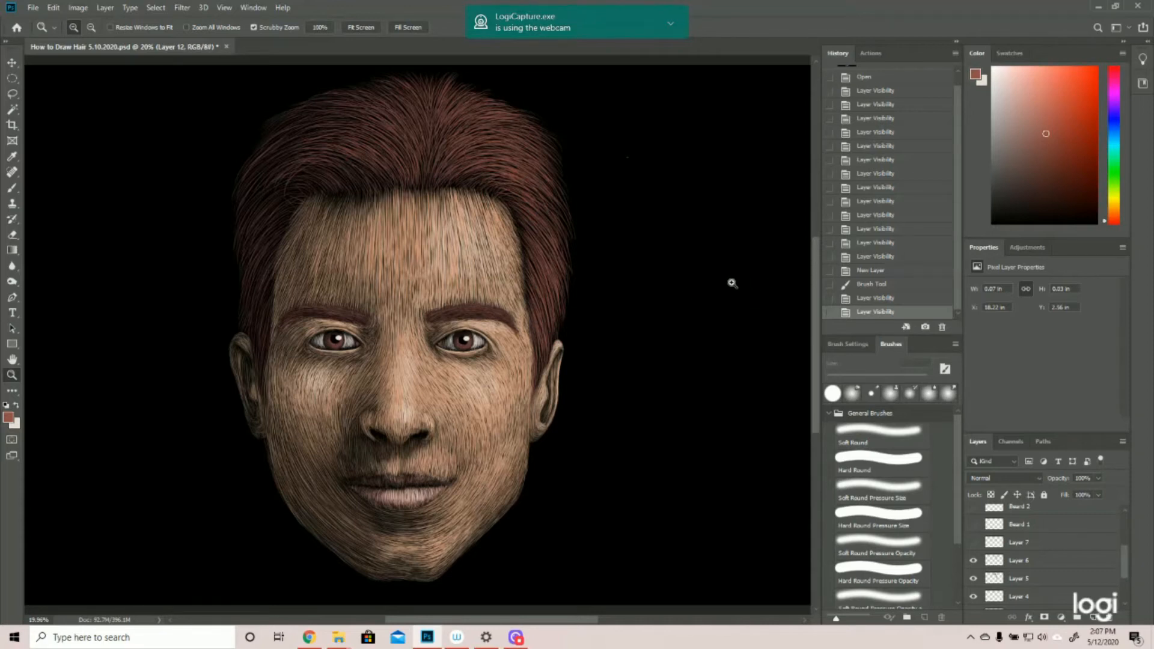
mouse_move(730, 363)
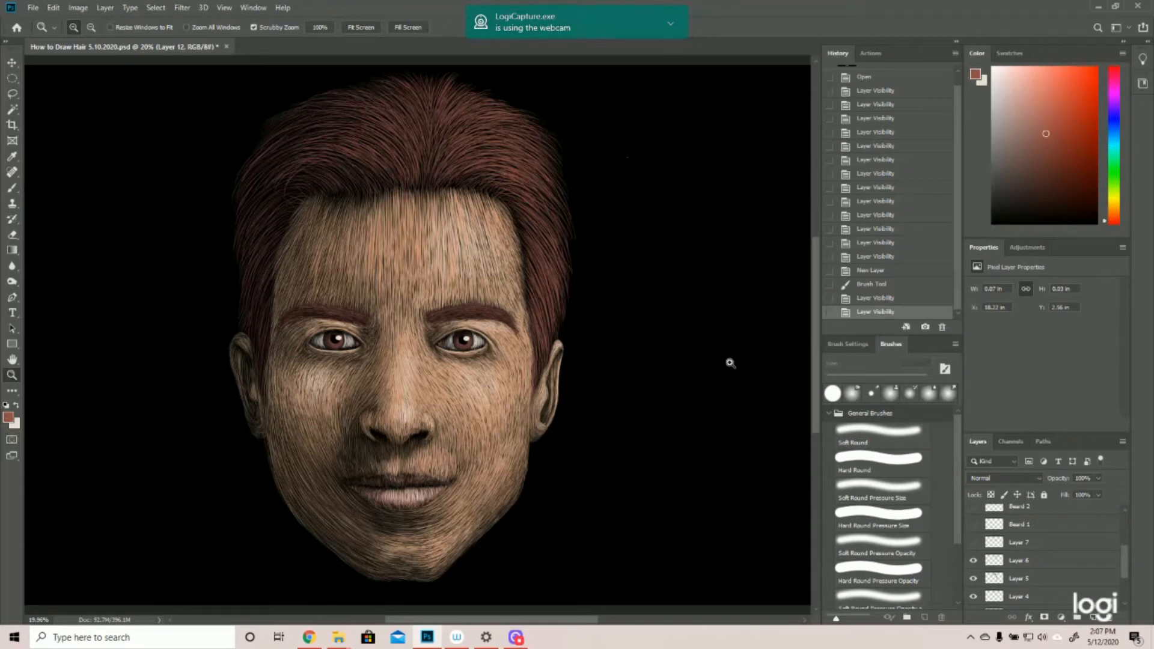
mouse_move(721, 437)
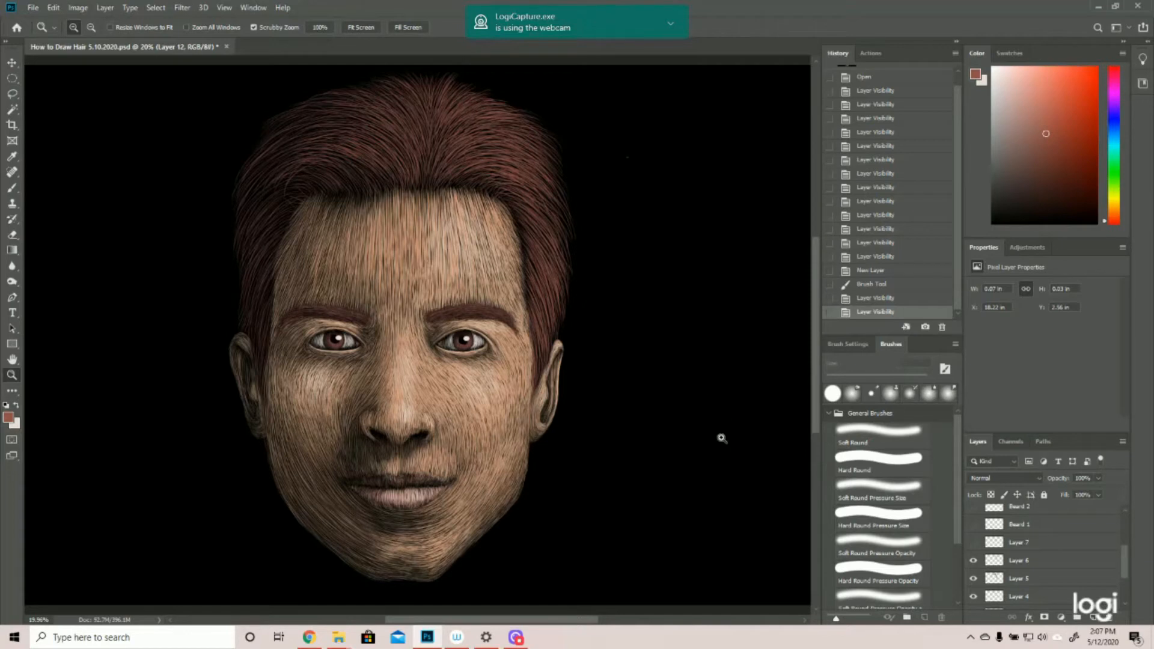
mouse_move(490, 203)
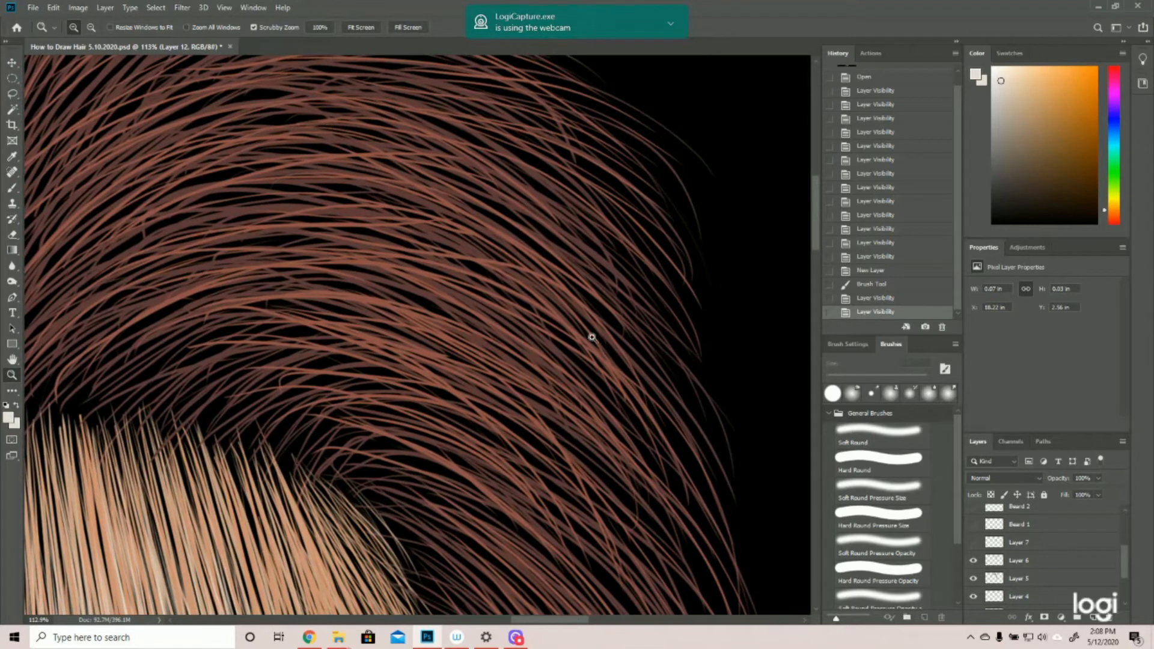
mouse_move(608, 302)
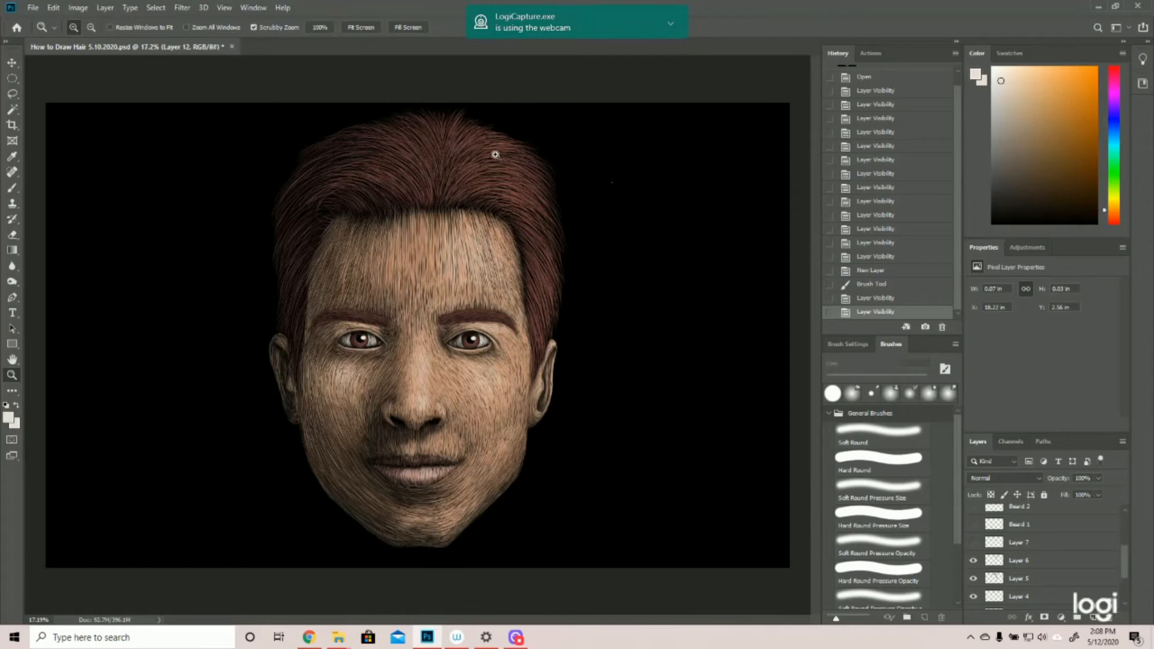
mouse_move(257, 265)
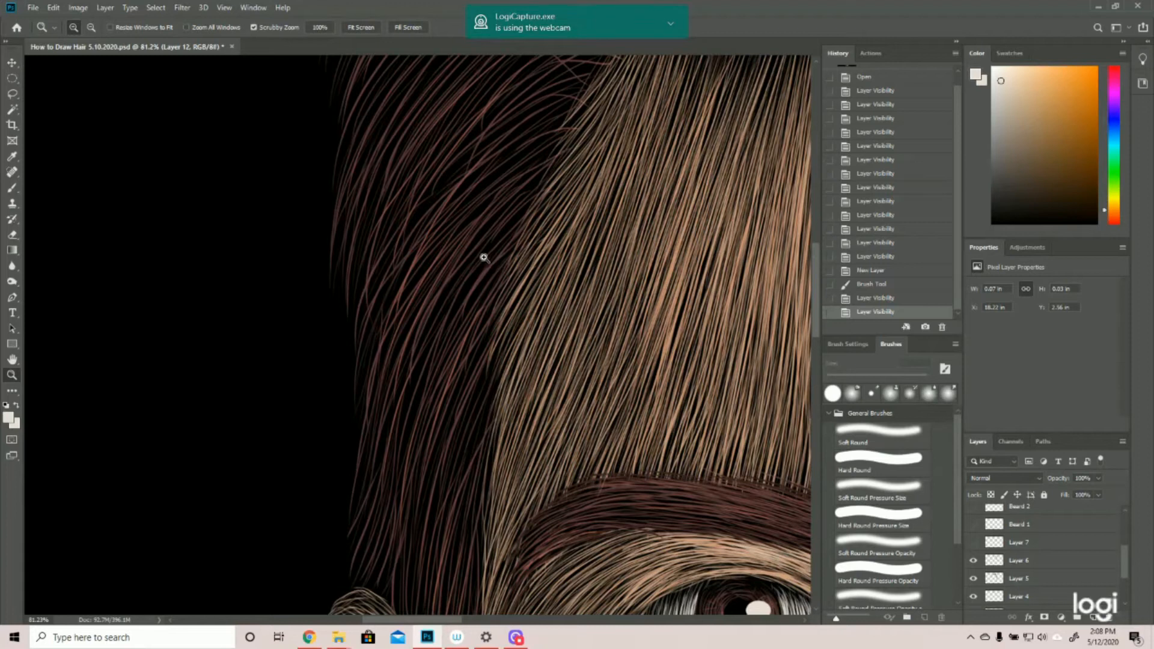
mouse_move(486, 101)
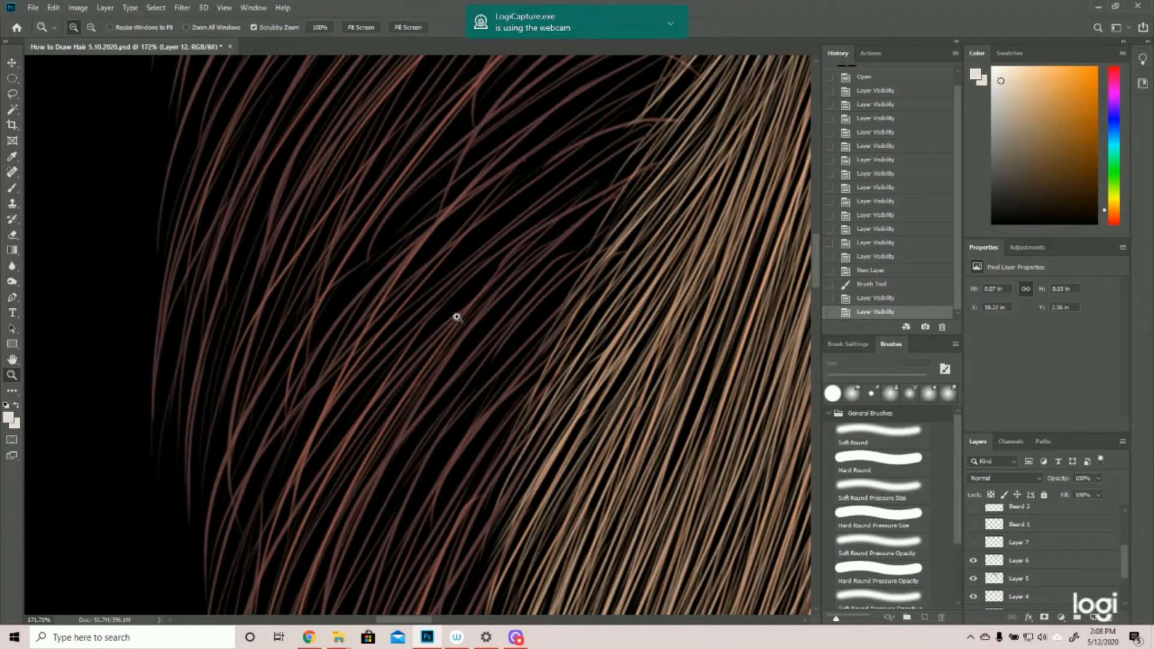
mouse_move(457, 253)
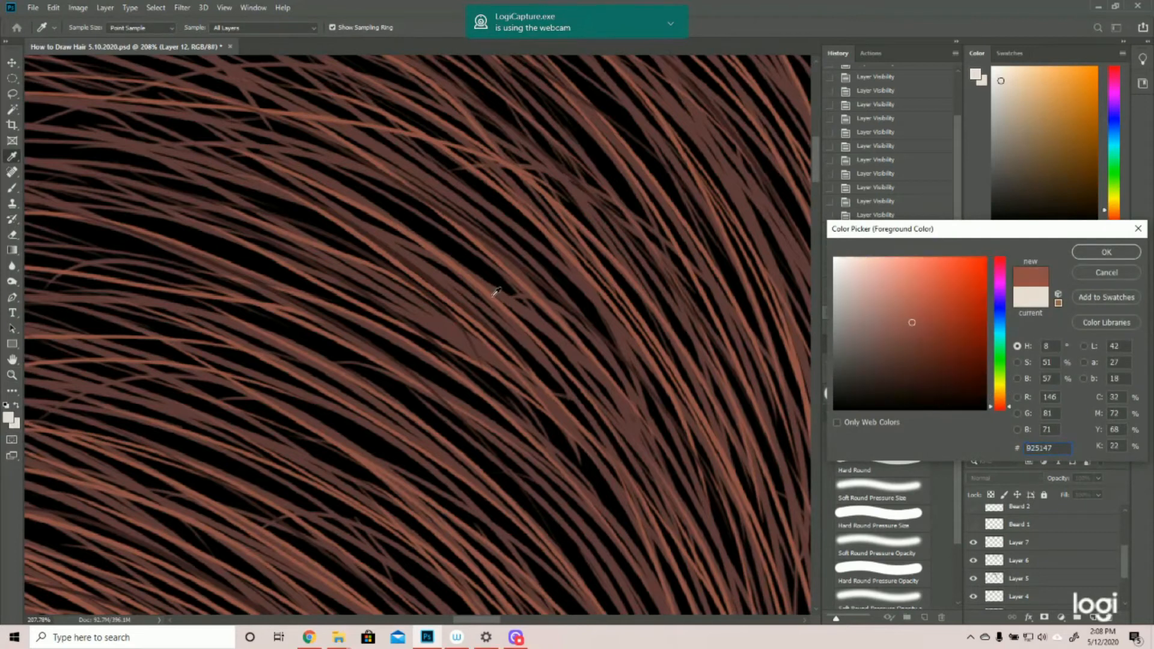
Sample a hair strand, then the darker shadowed brown 5e3939 between strands
click(900, 376)
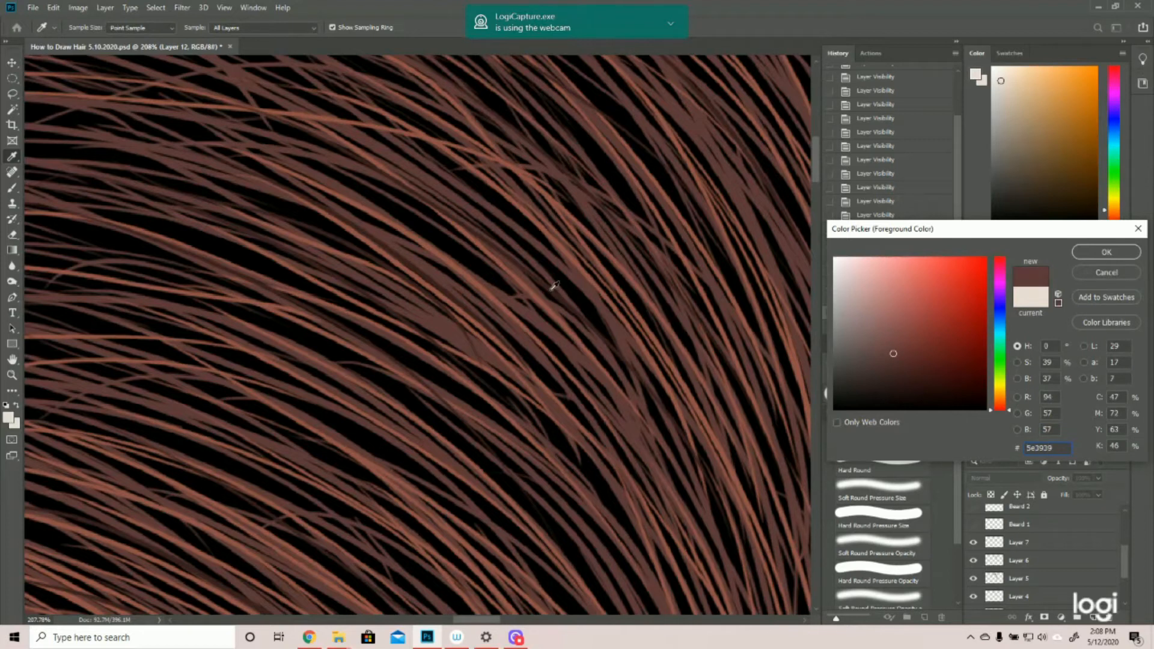
click(901, 377)
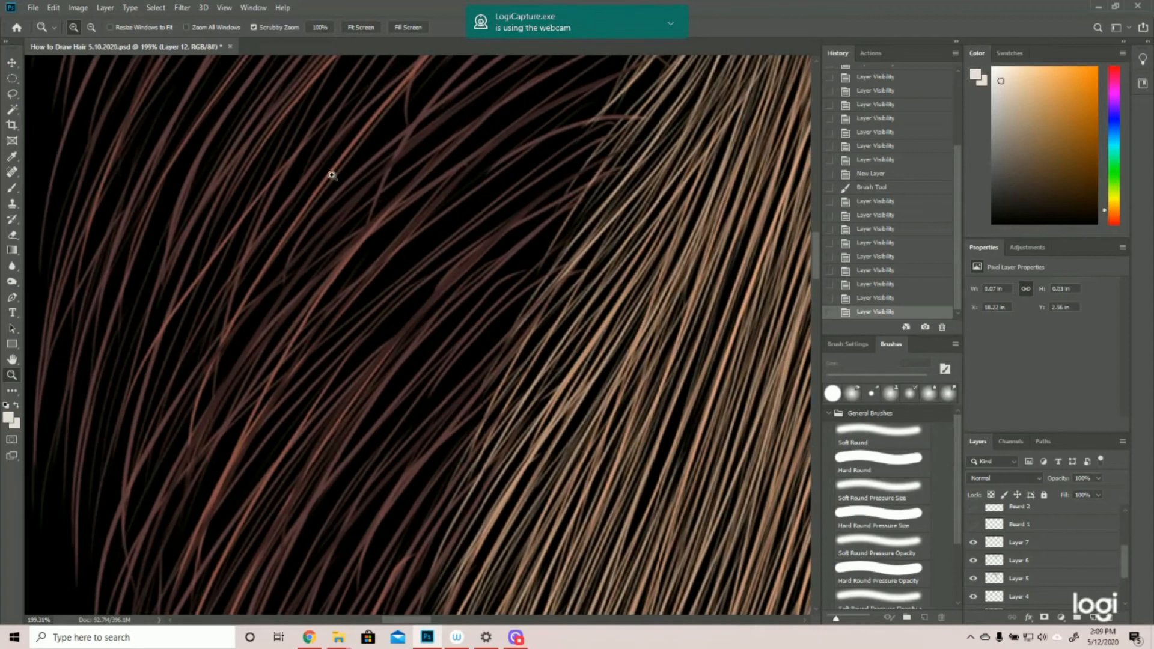
mouse_move(515, 307)
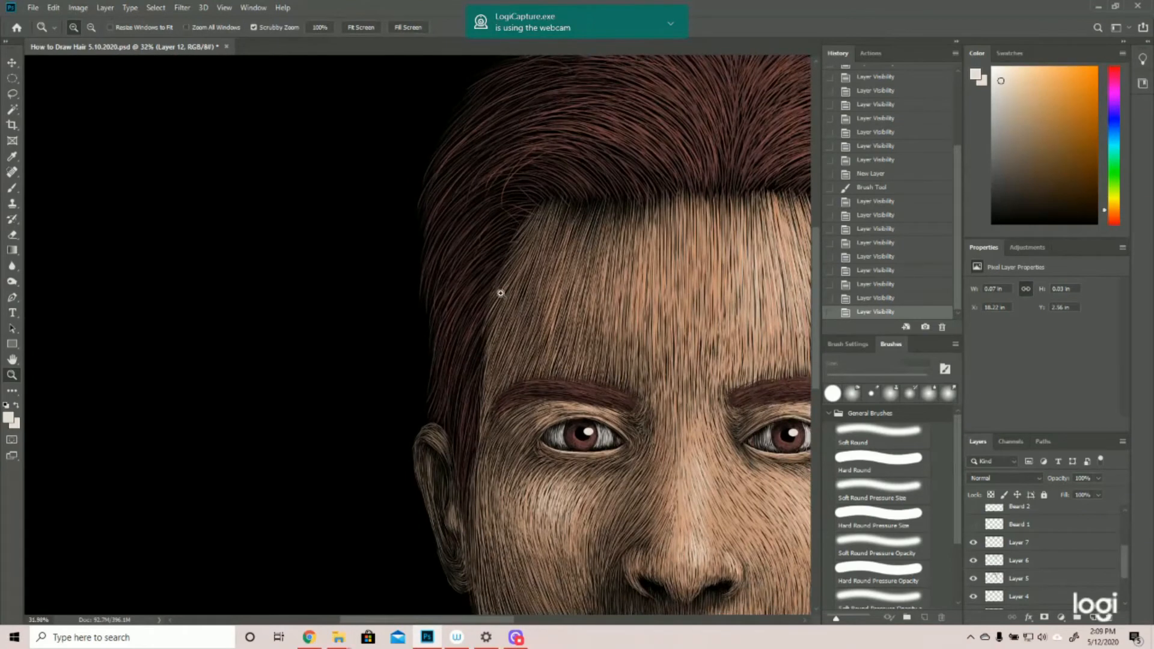
mouse_move(543, 114)
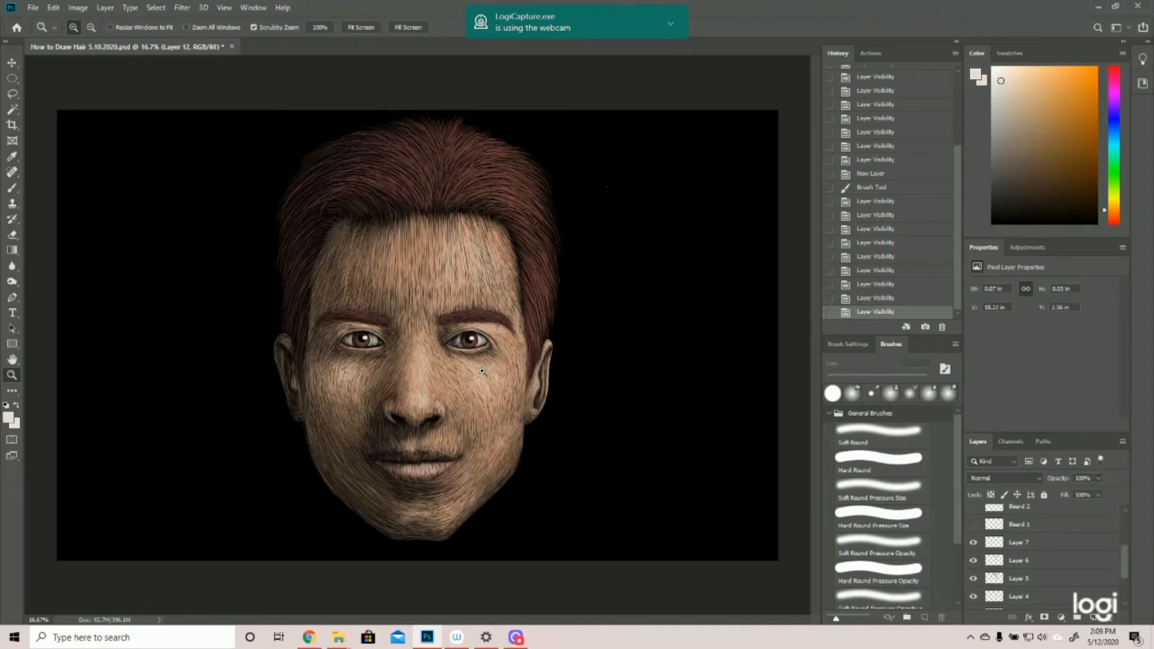
mouse_move(610, 299)
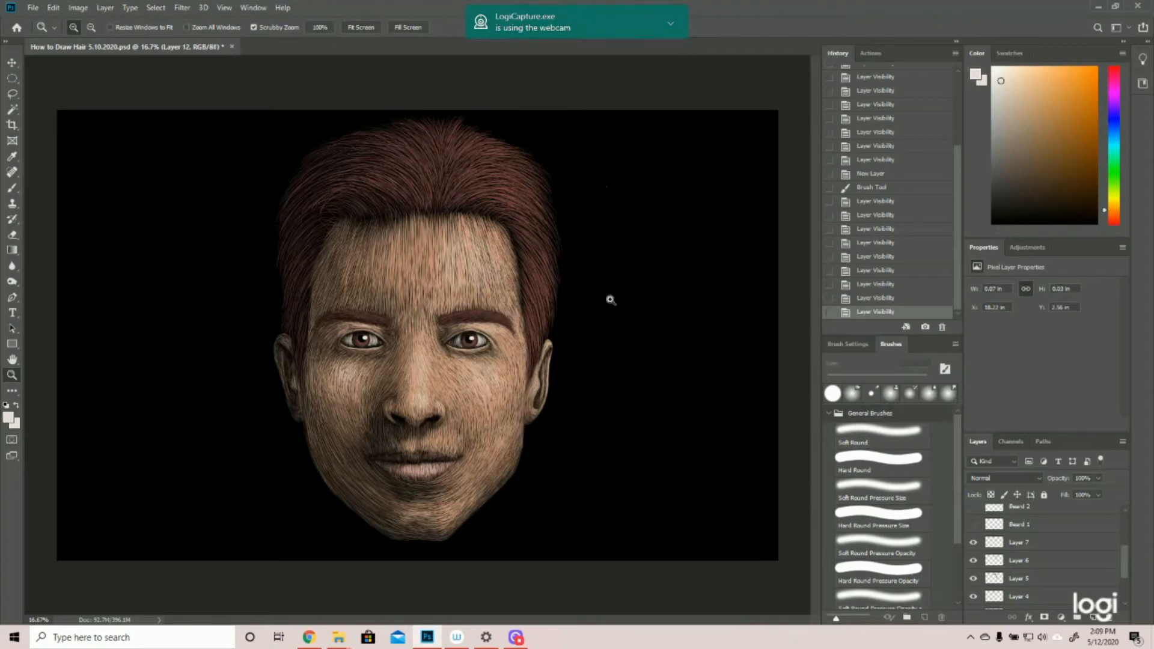
mouse_move(287, 329)
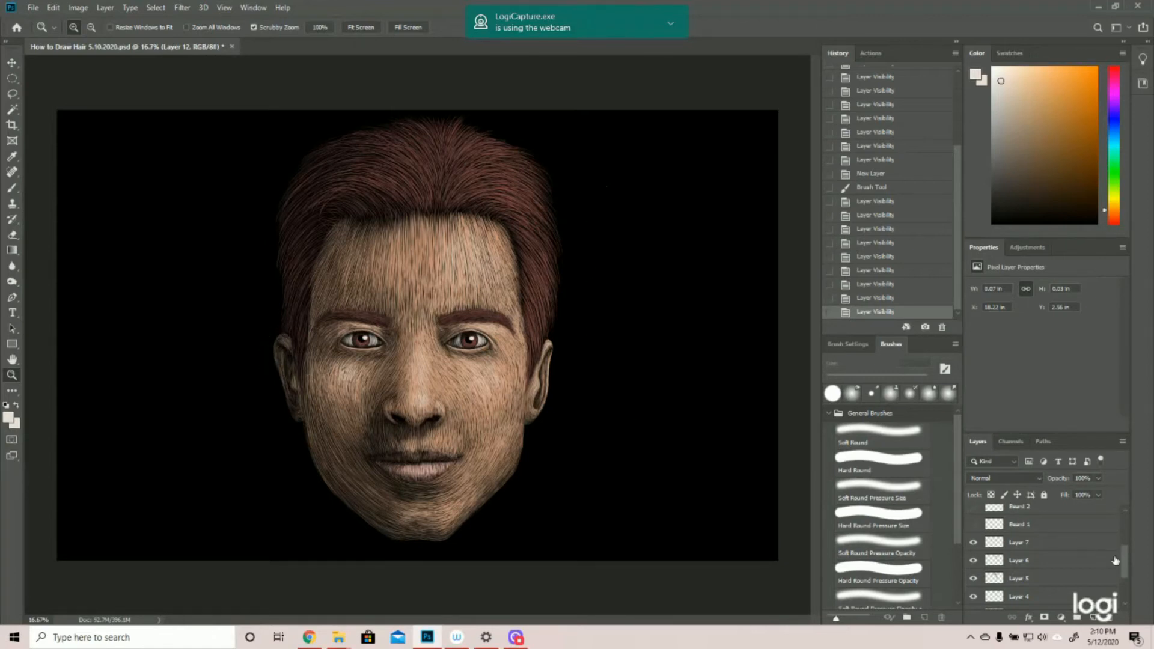
Reveal the hidden Beard layers so stubble shows across the chin and jaw
scroll(down, 3)
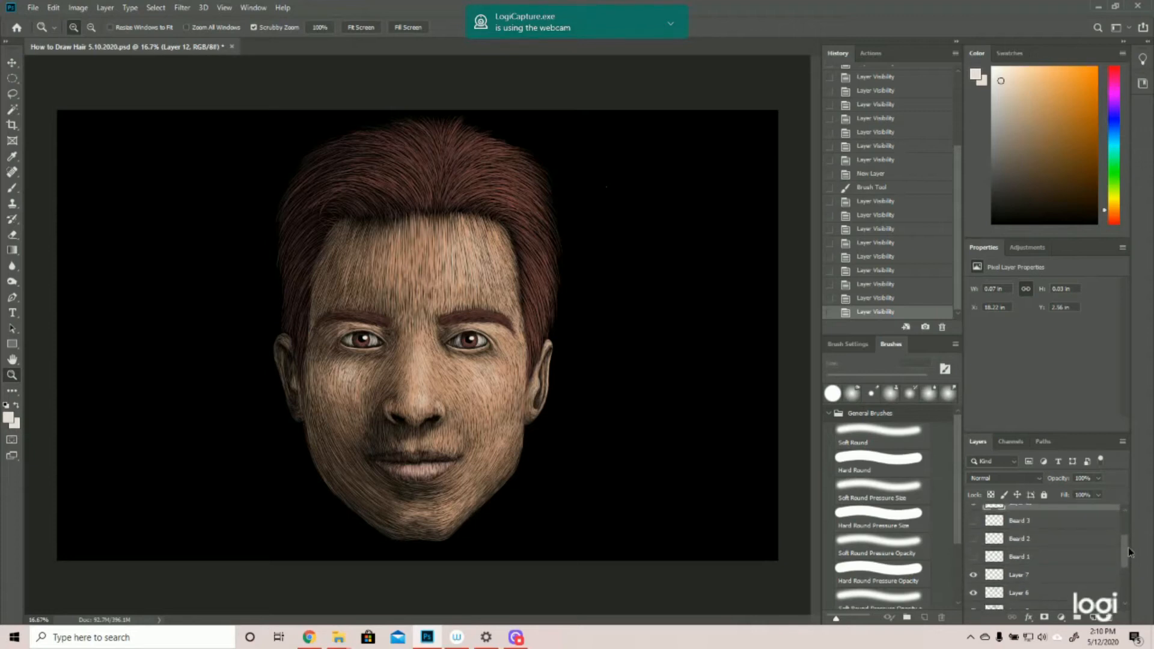
click(1019, 515)
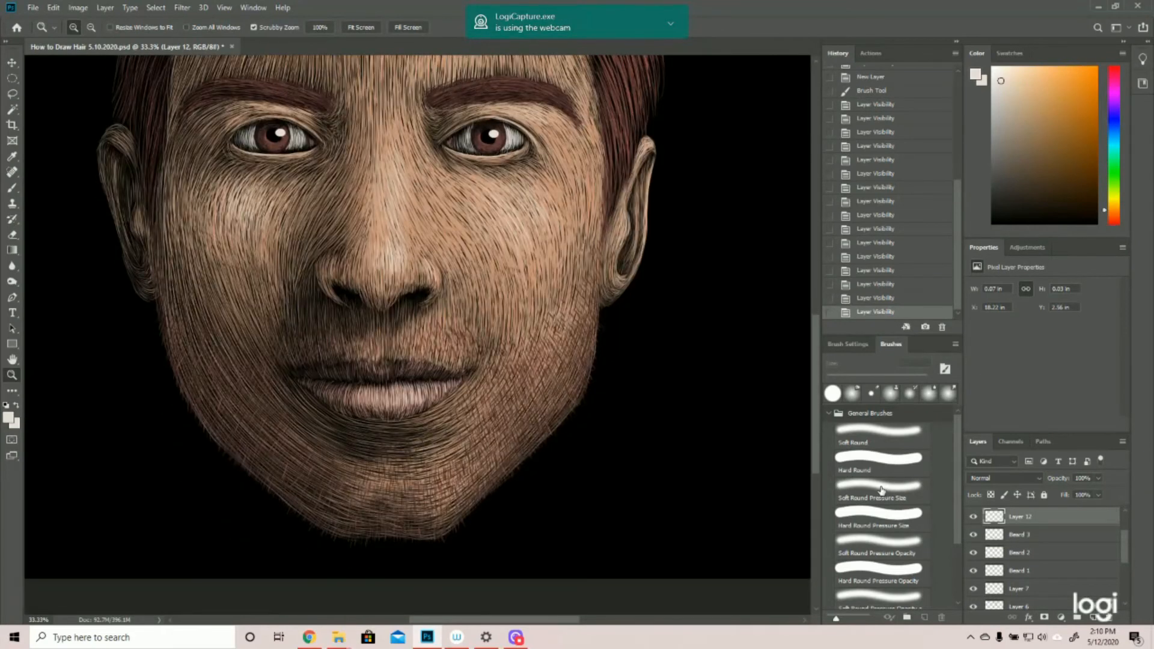
click(972, 533)
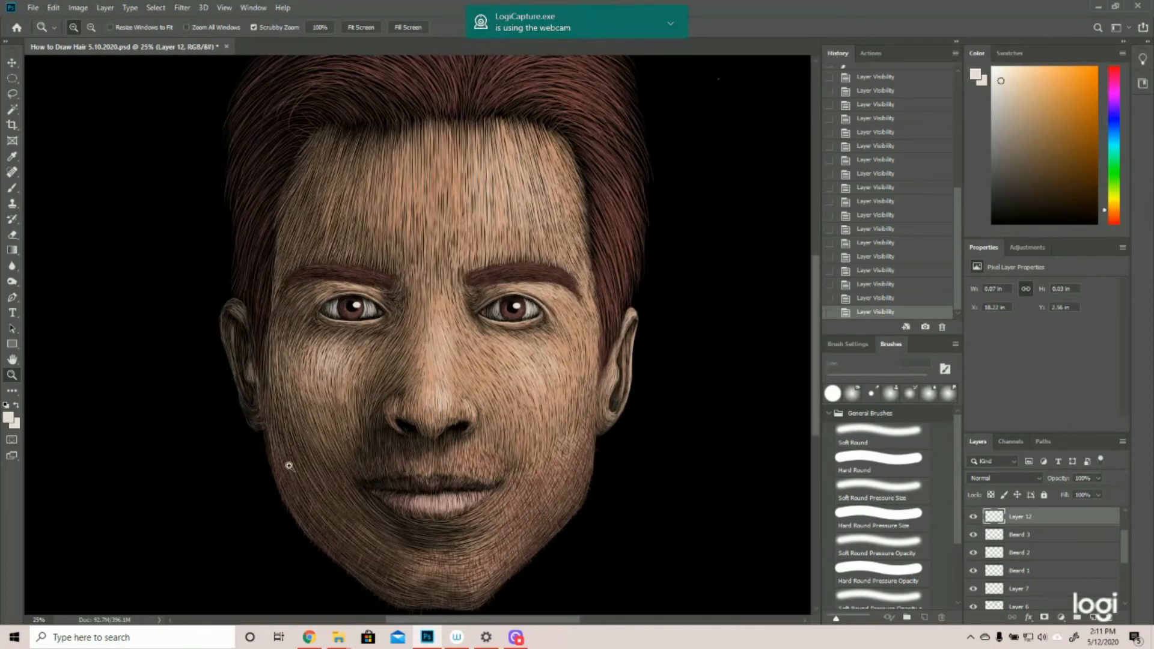
mouse_move(561, 435)
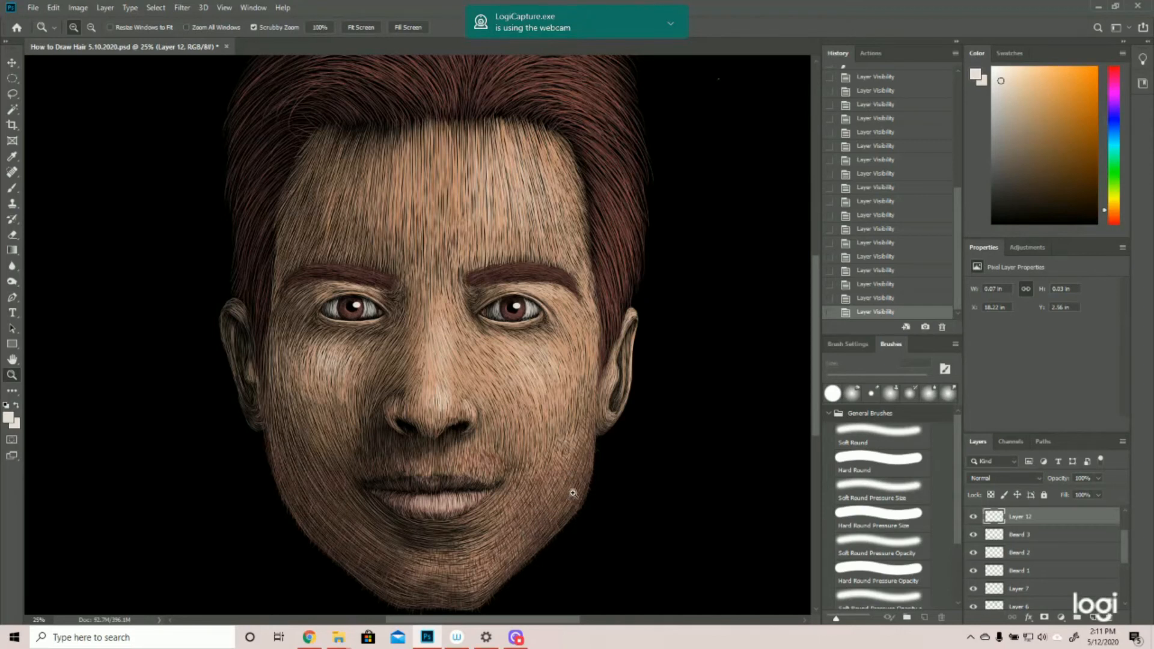
mouse_move(313, 494)
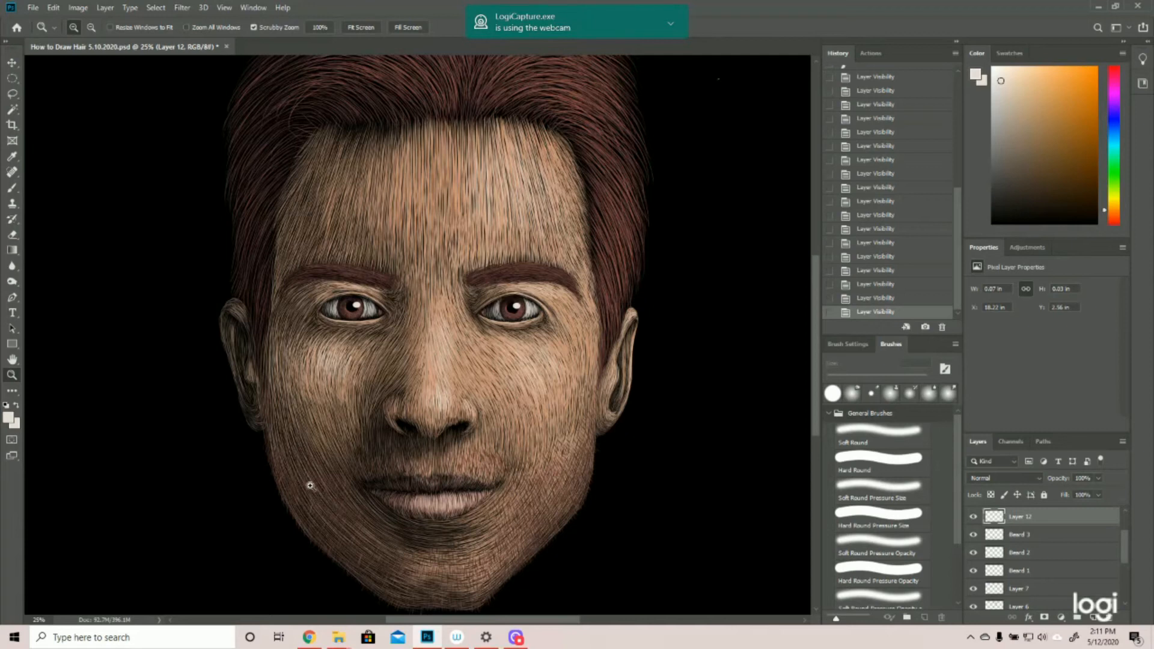
mouse_move(309, 488)
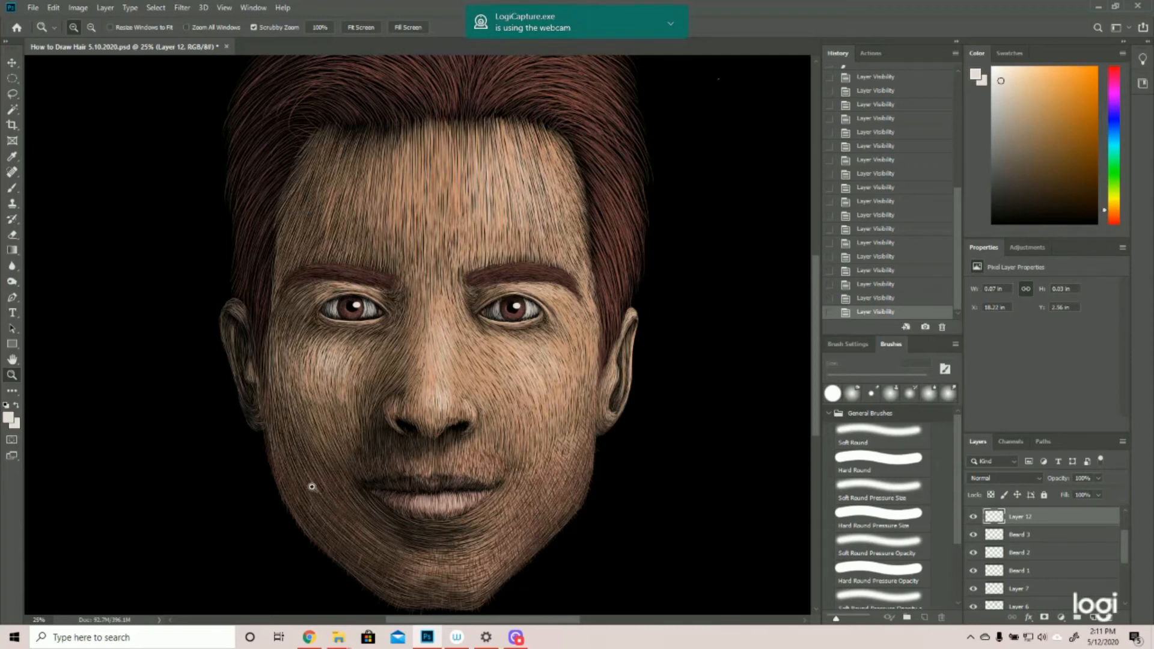
mouse_move(640, 479)
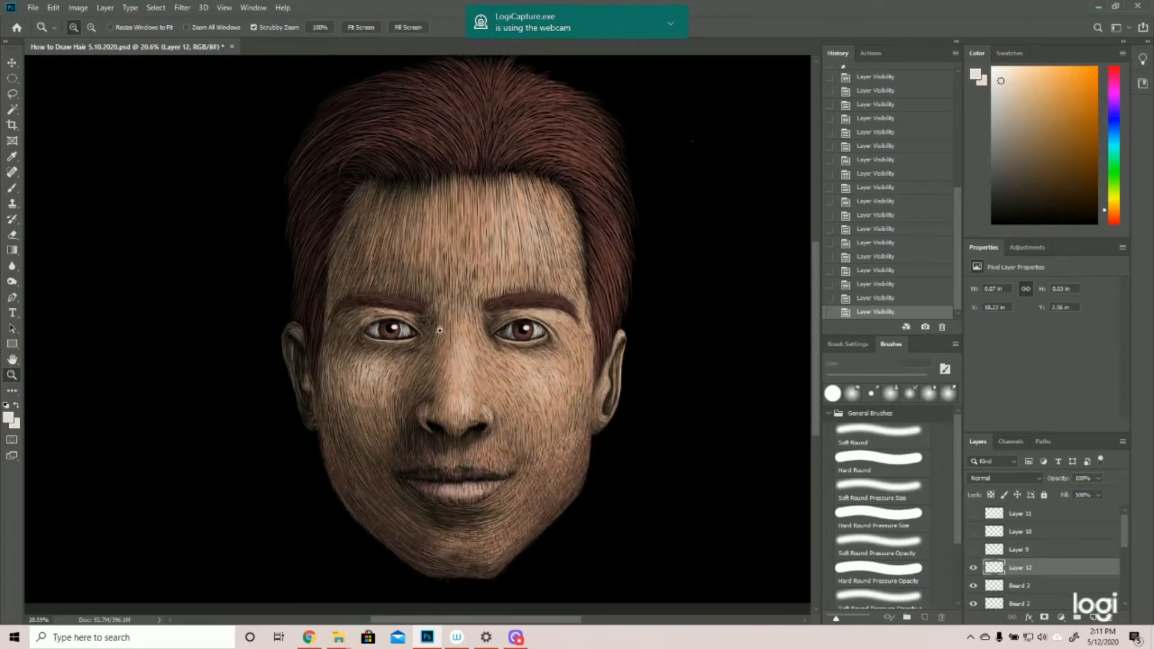
mouse_move(447, 546)
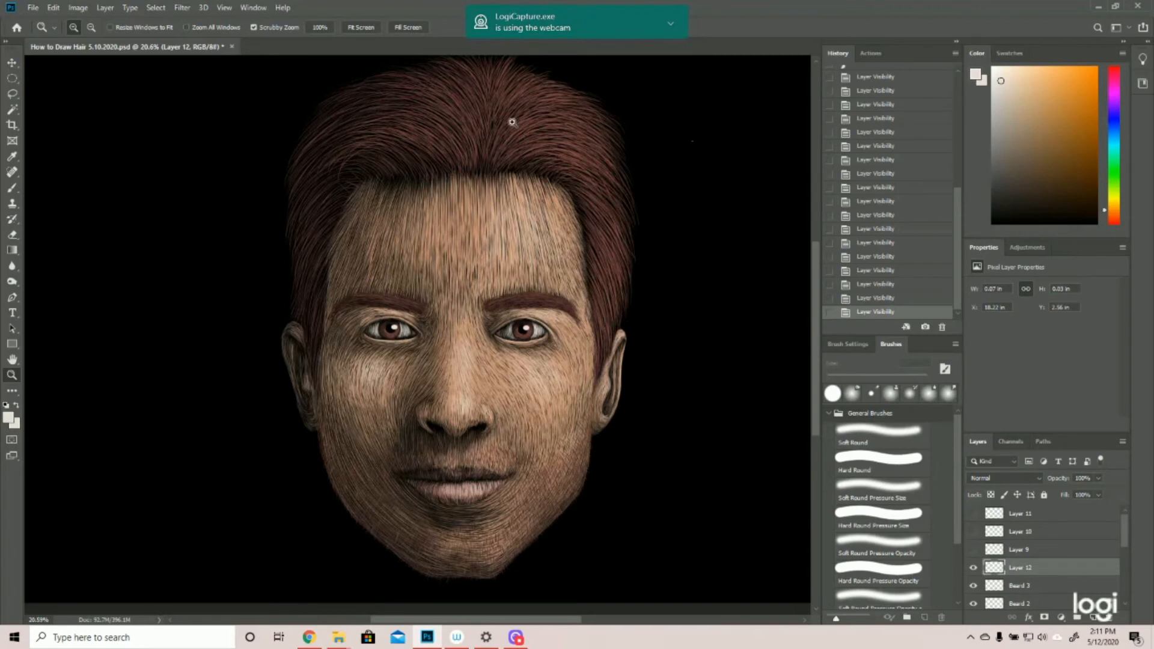
mouse_move(261, 101)
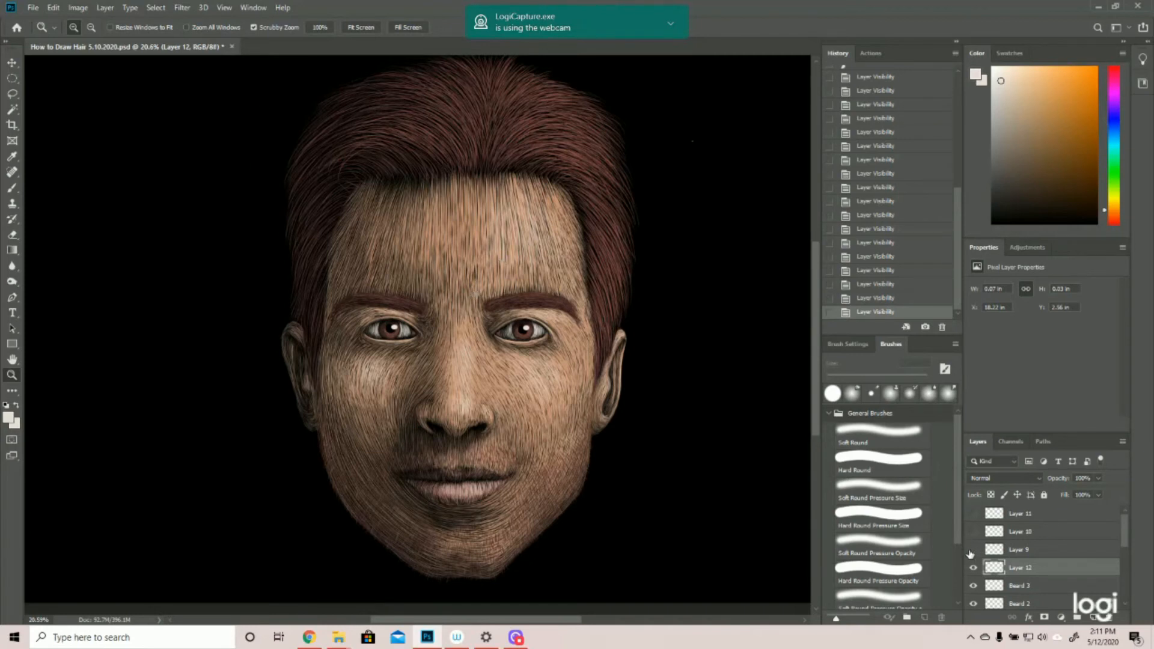
Make Layer 9 visible so its extra hair strands appear
click(972, 549)
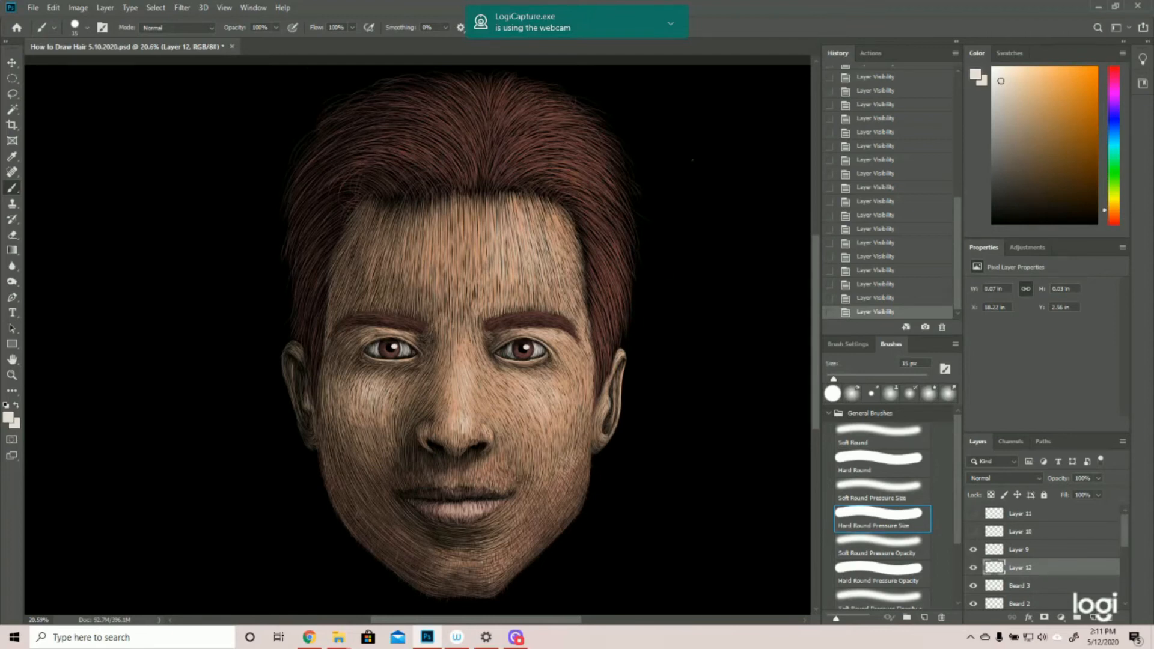
mouse_move(301, 288)
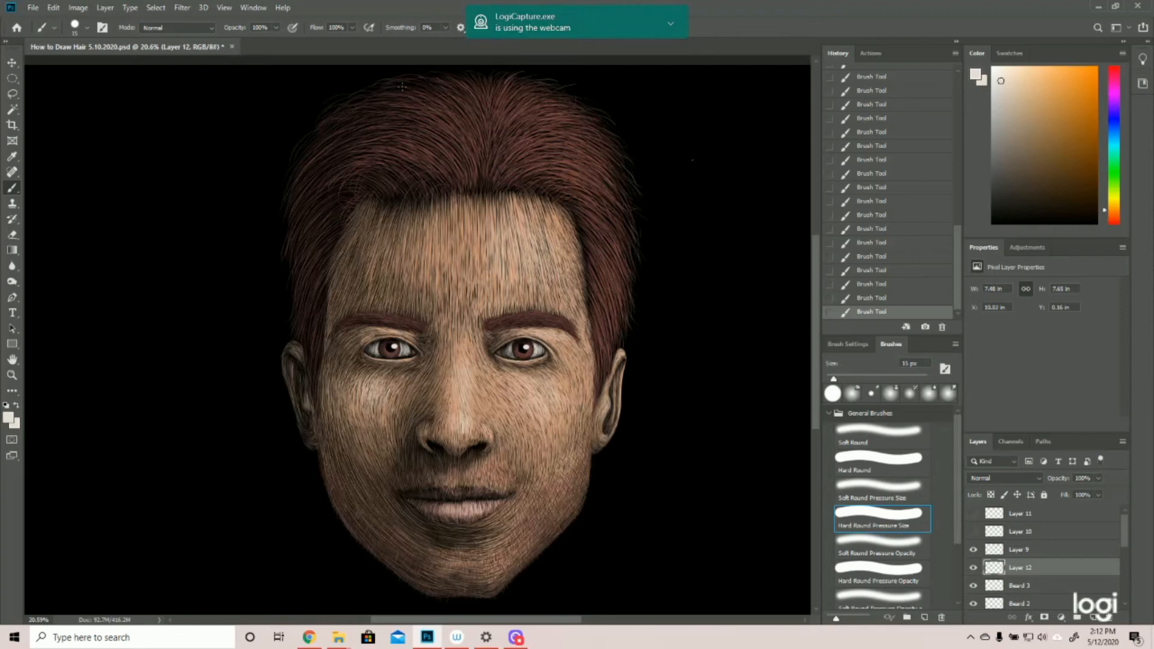
Stroke a fine light strand along the top of the hair on Layer 12
drag(405, 86, 300, 164)
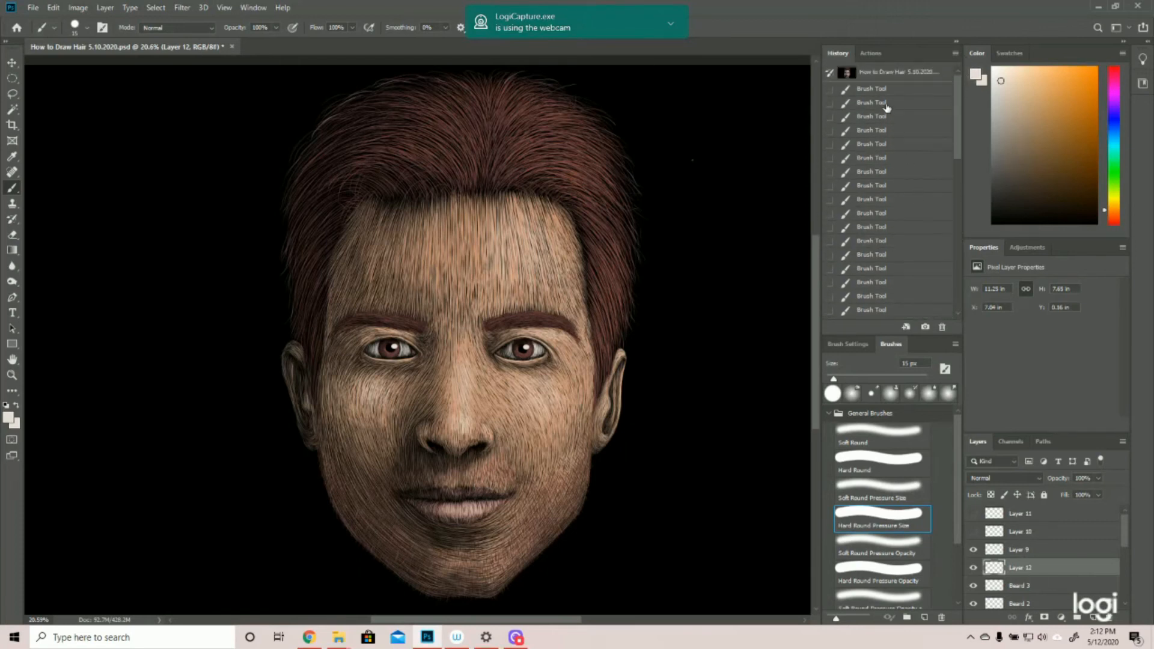
Revert to an early History state, then paint loose light strands, one curling off the upper-right edge
click(872, 88)
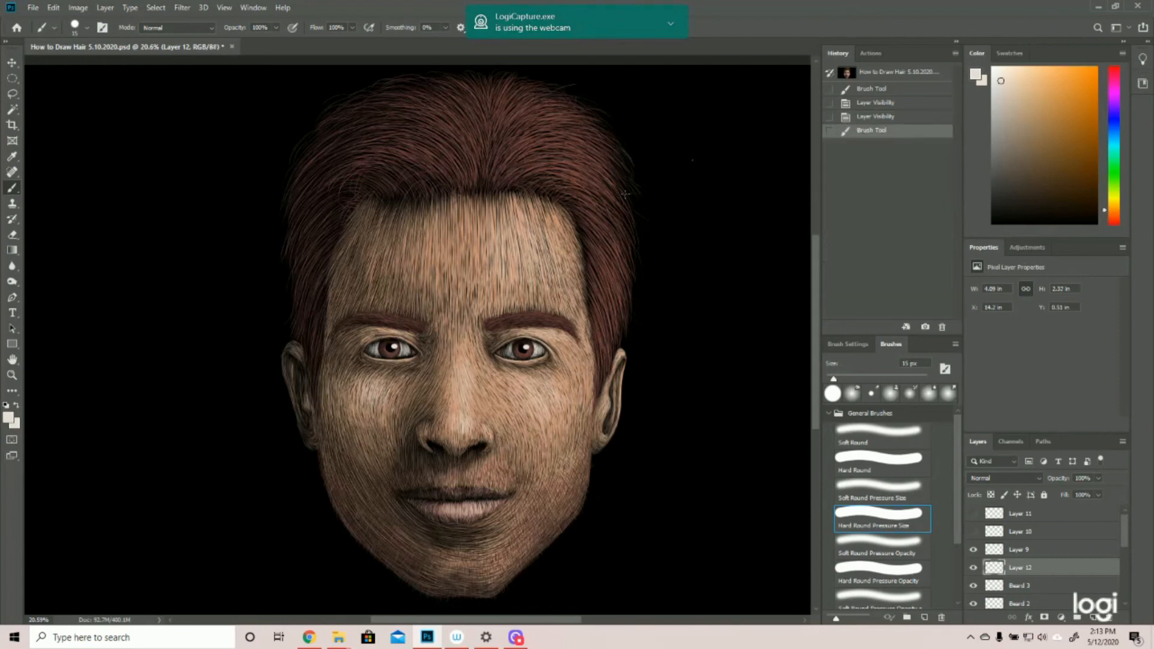
drag(361, 206, 434, 183)
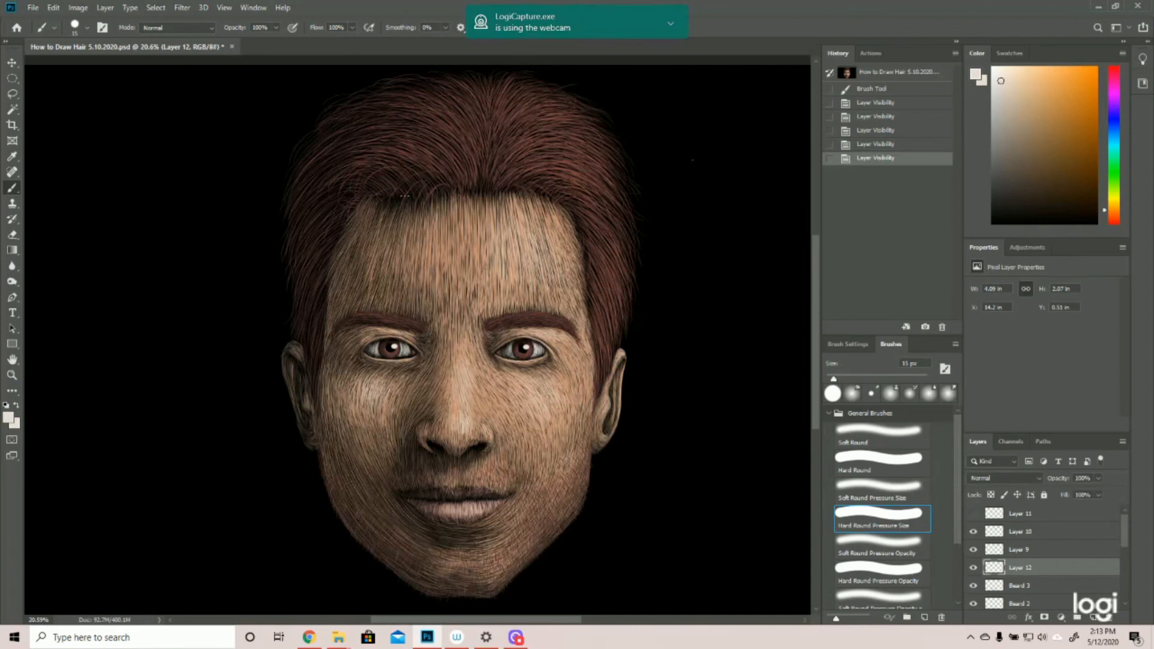
mouse_move(115, 221)
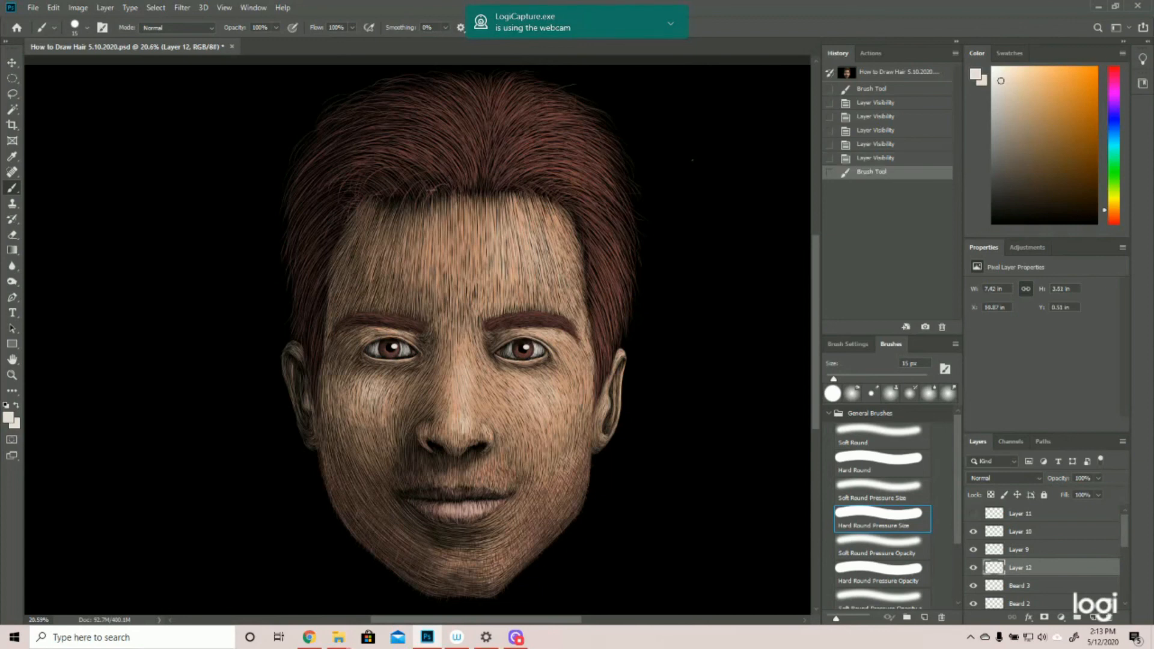
drag(412, 198, 434, 177)
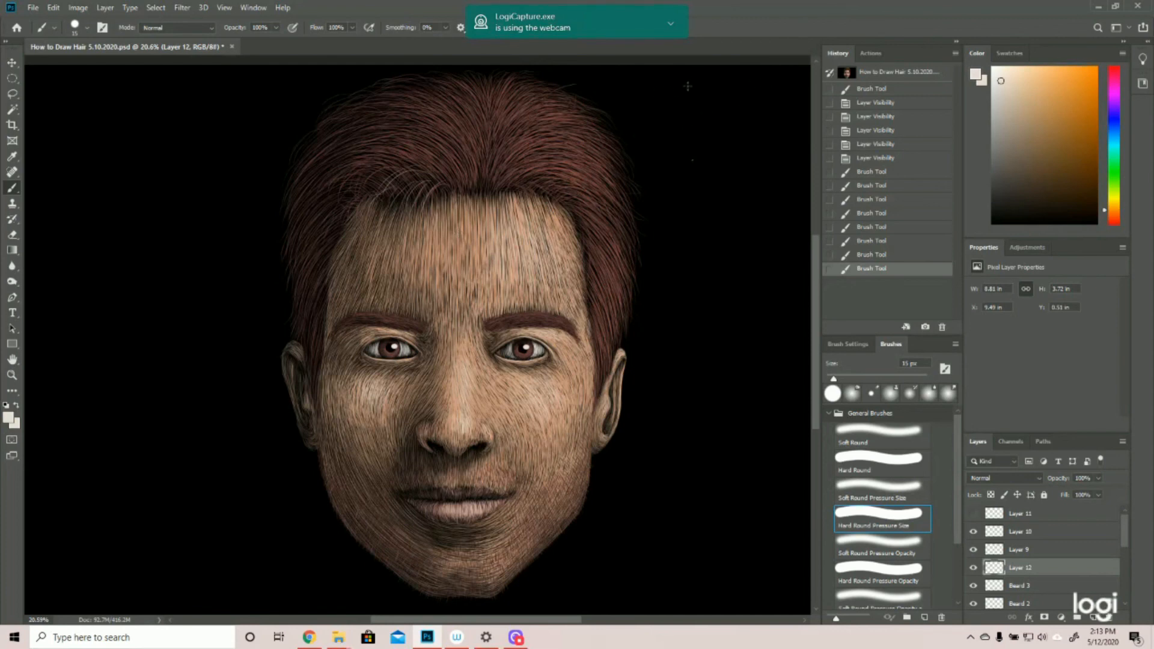
drag(611, 151, 688, 81)
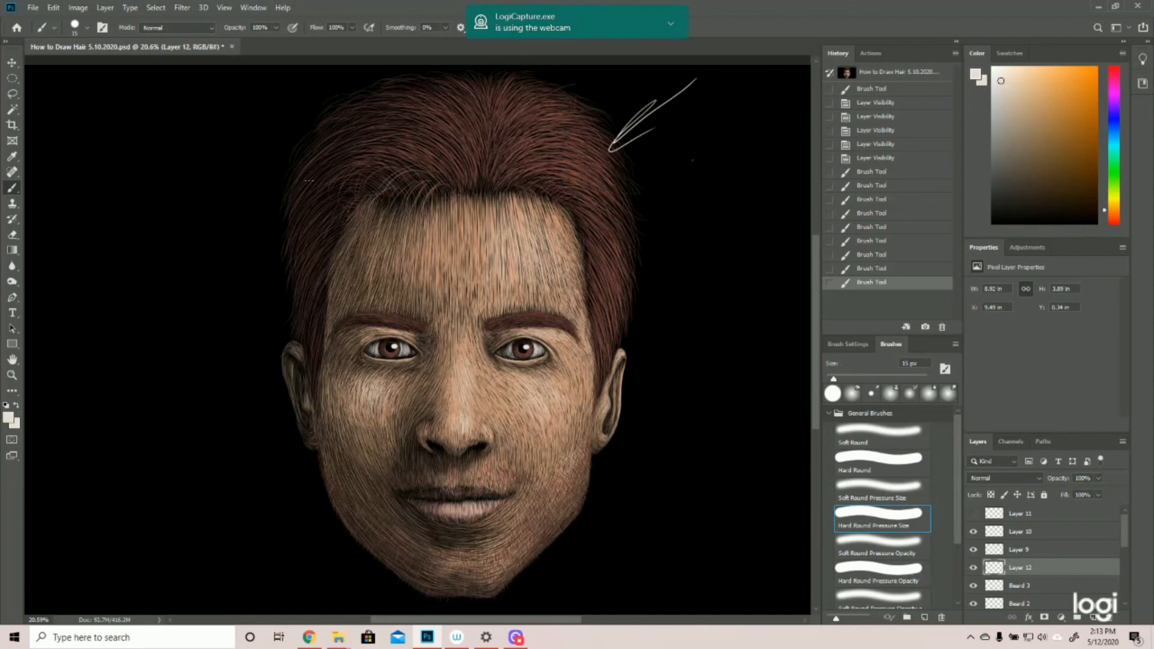
mouse_move(879, 170)
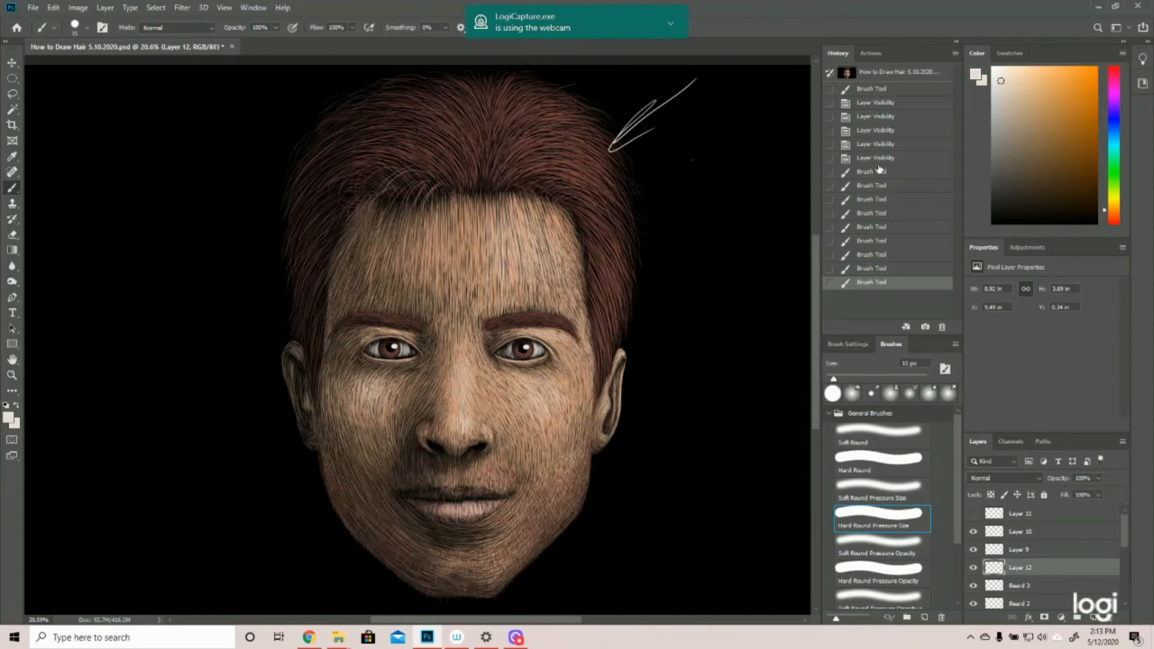